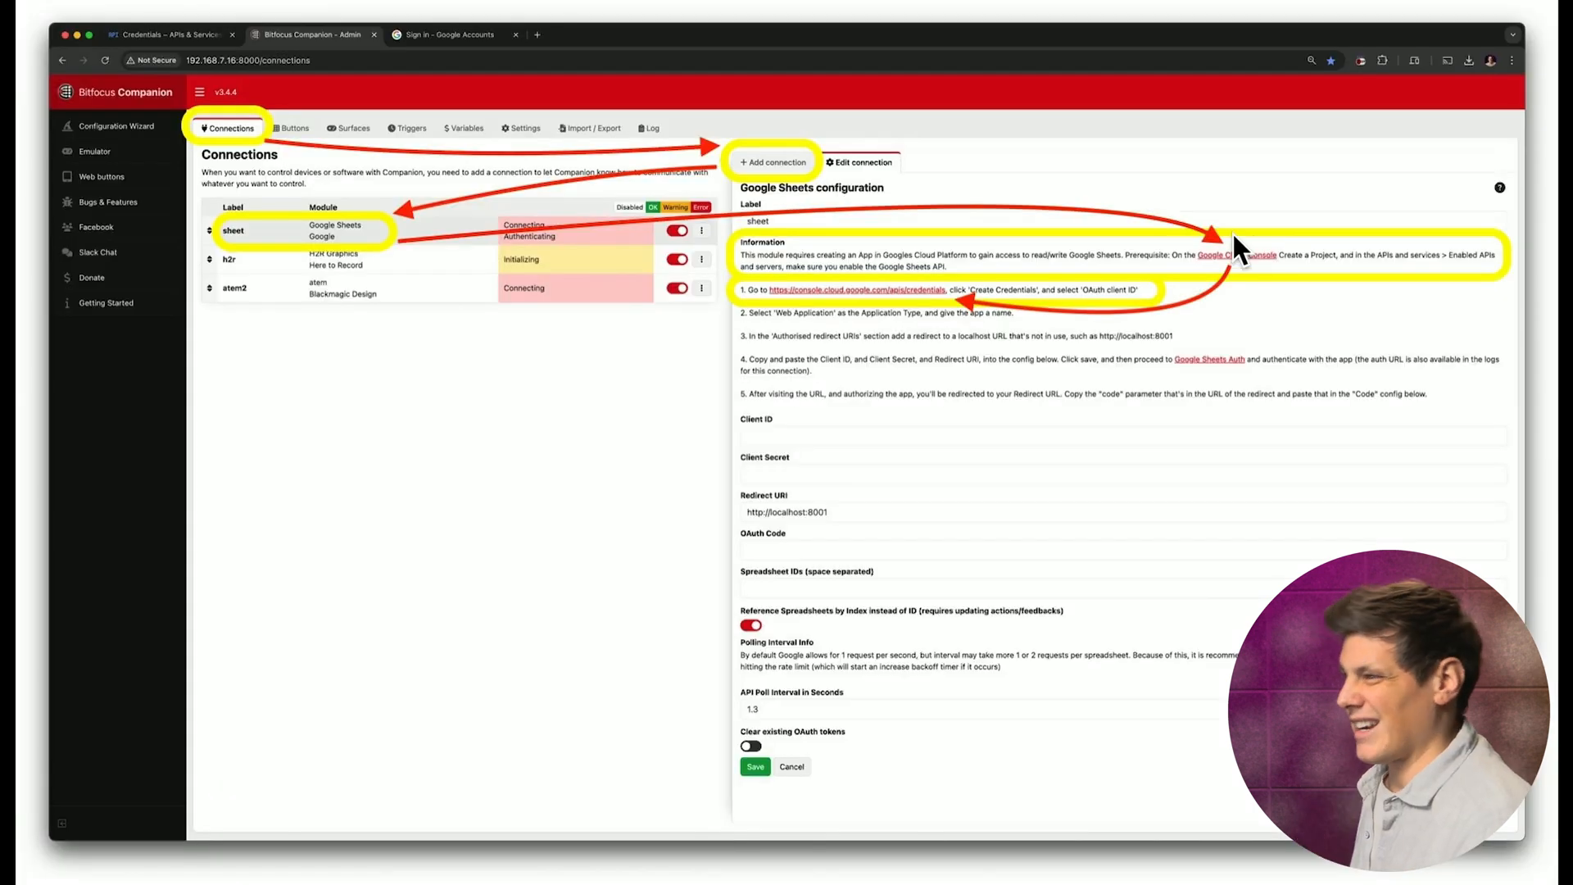
mouse_move(861, 323)
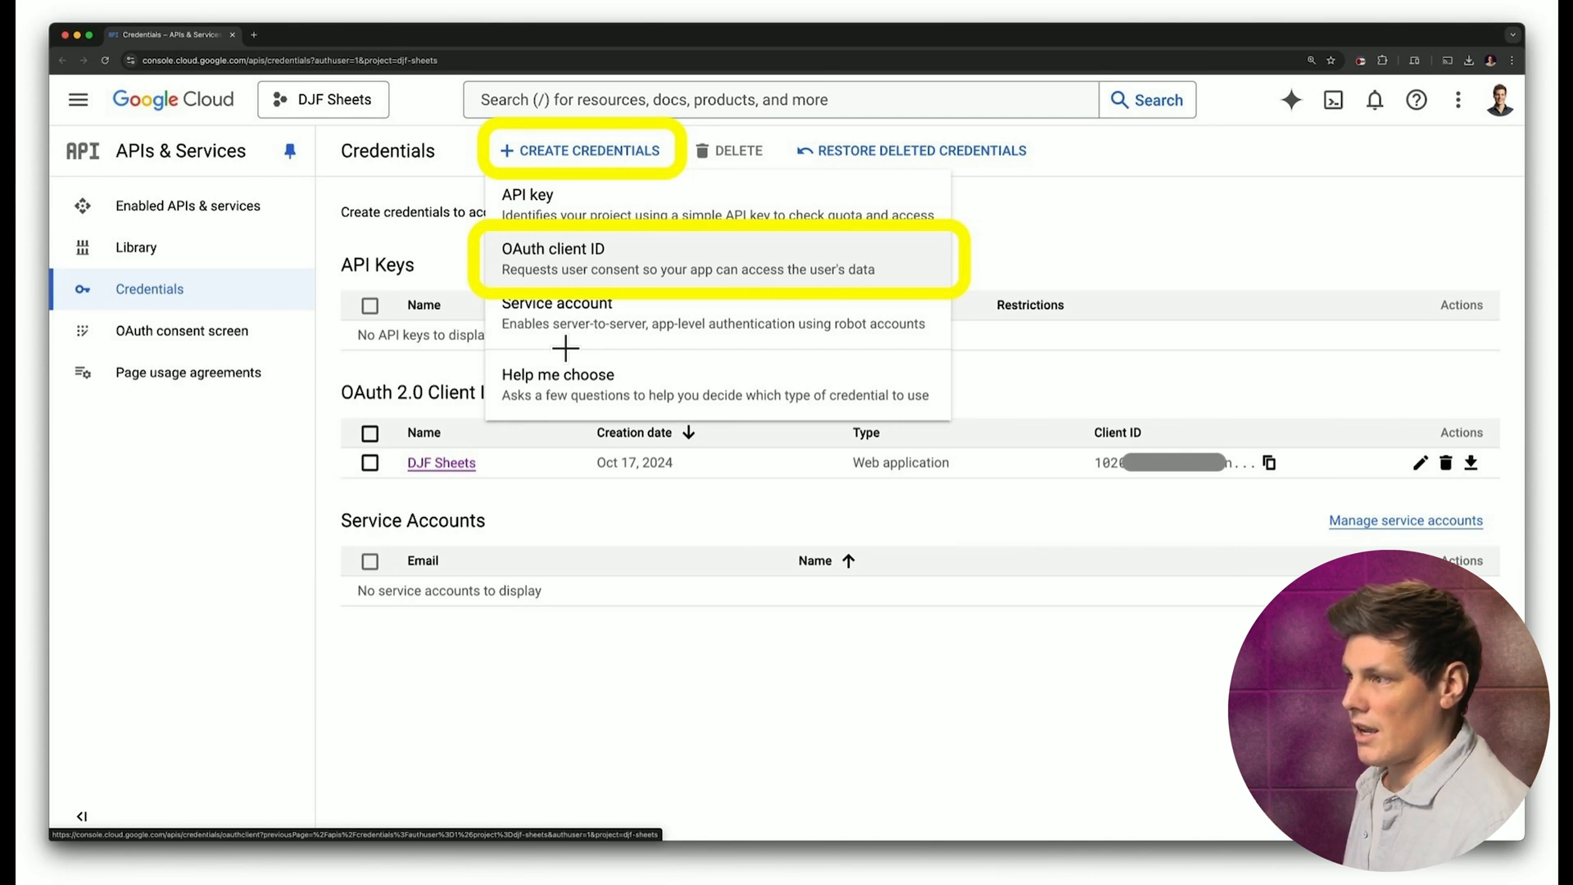
left_click(553, 250)
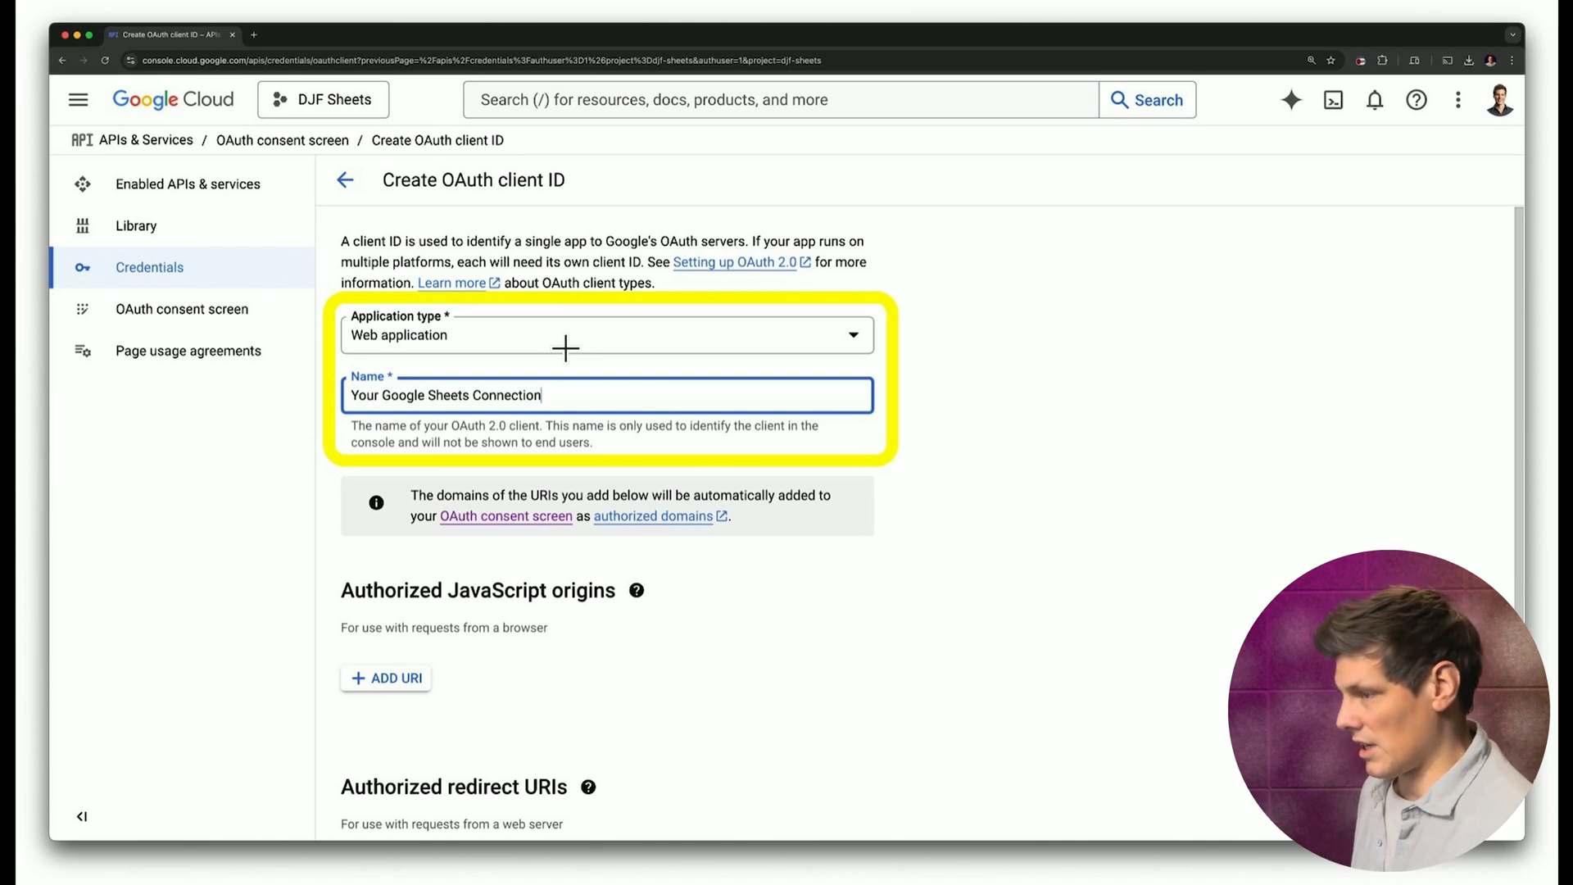
scroll("down", 3)
type("http://localhost:8001")
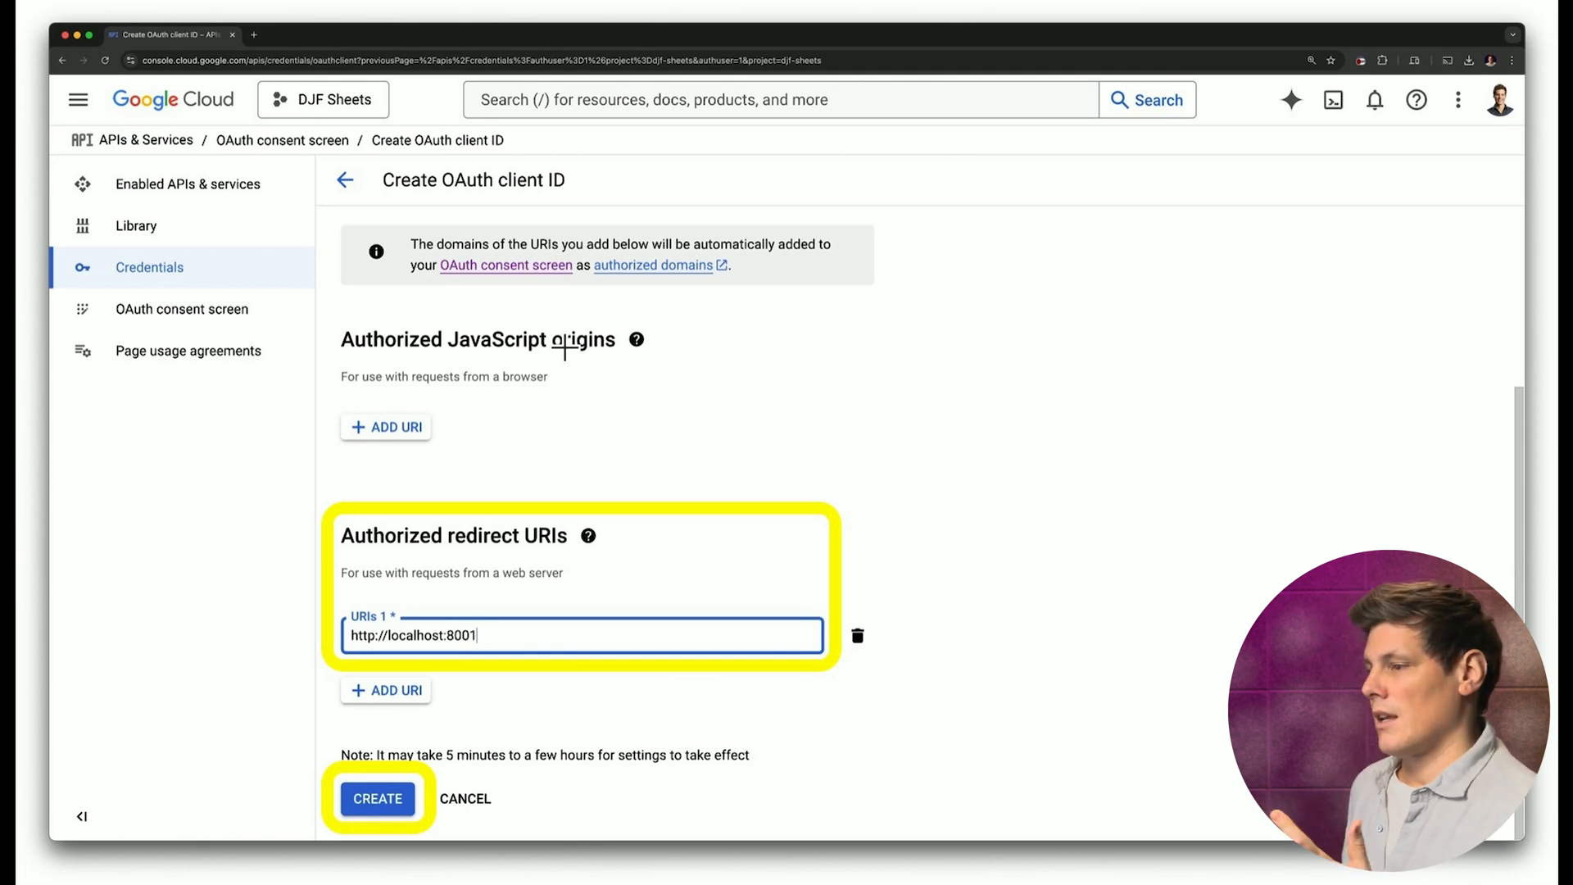
left_click(377, 798)
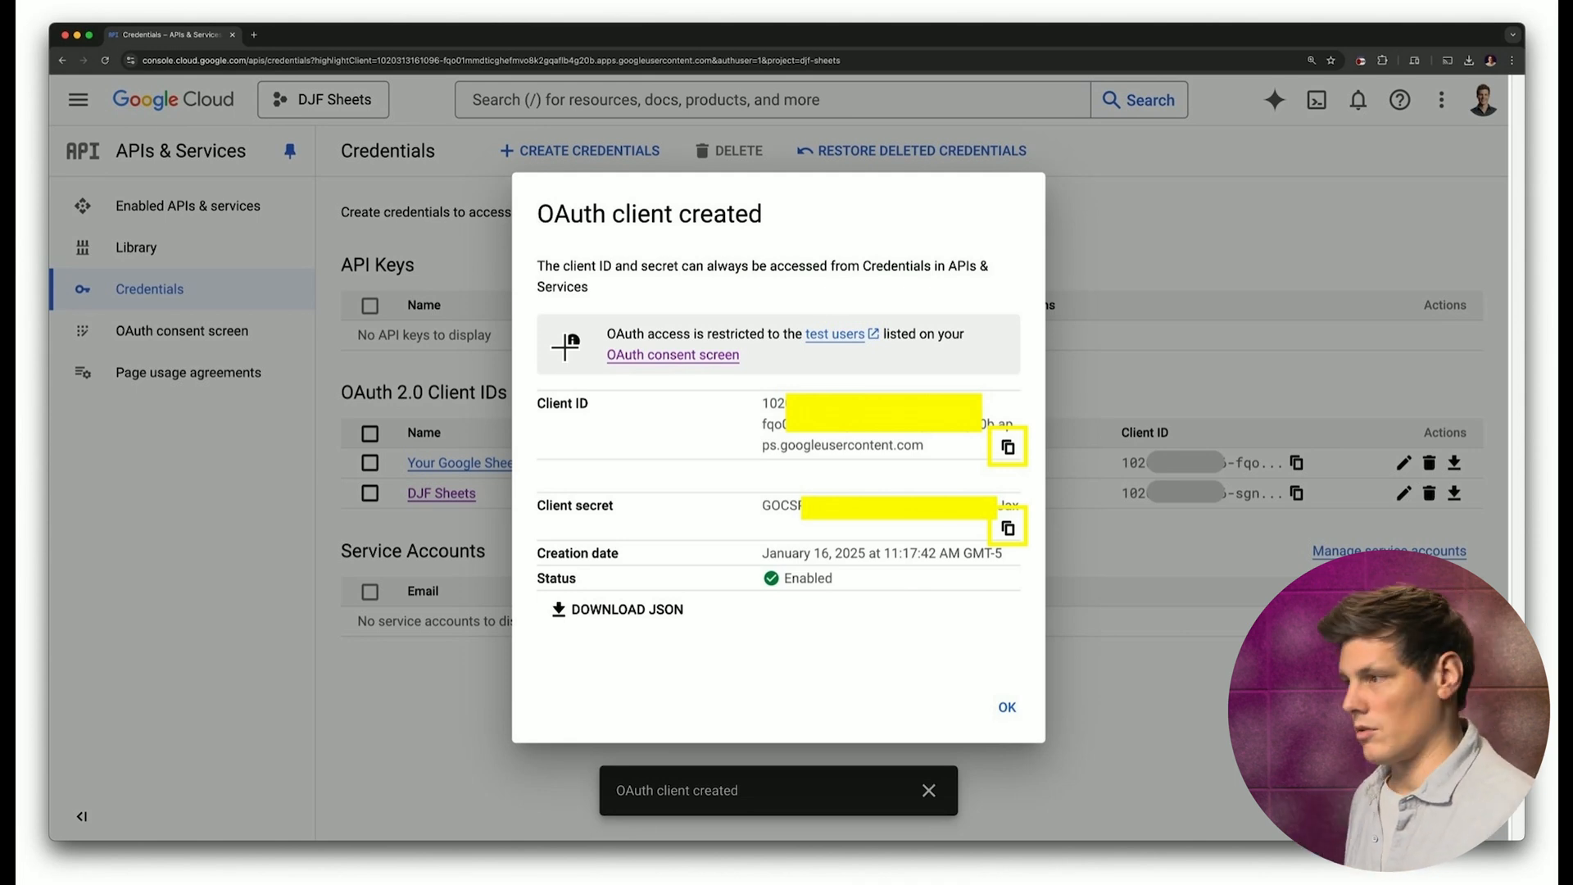
left_click(312, 35)
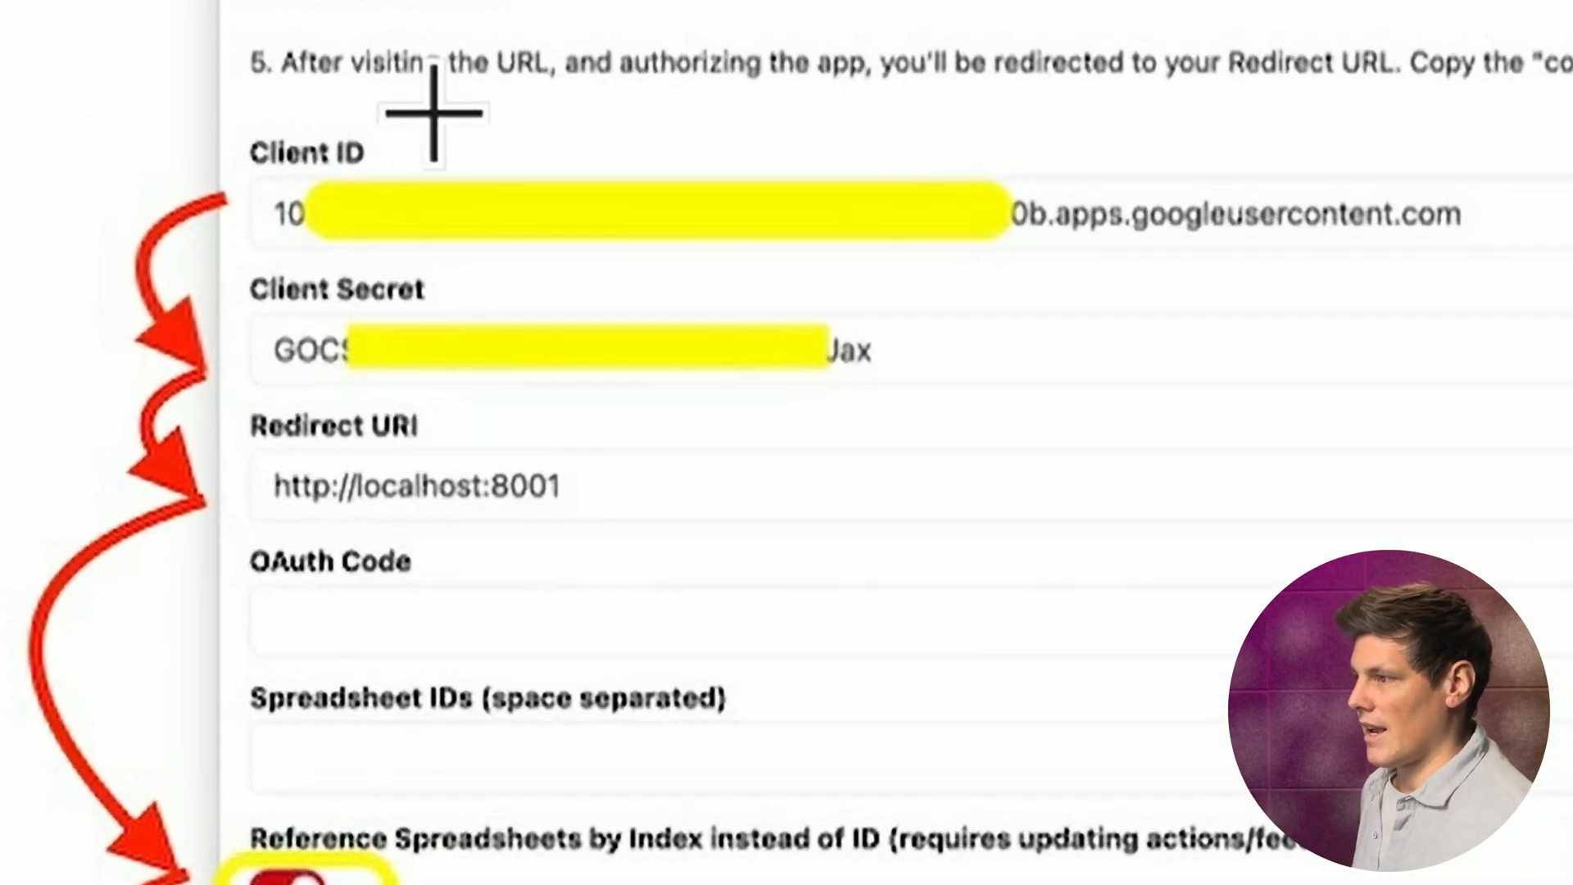
mouse_move(376, 411)
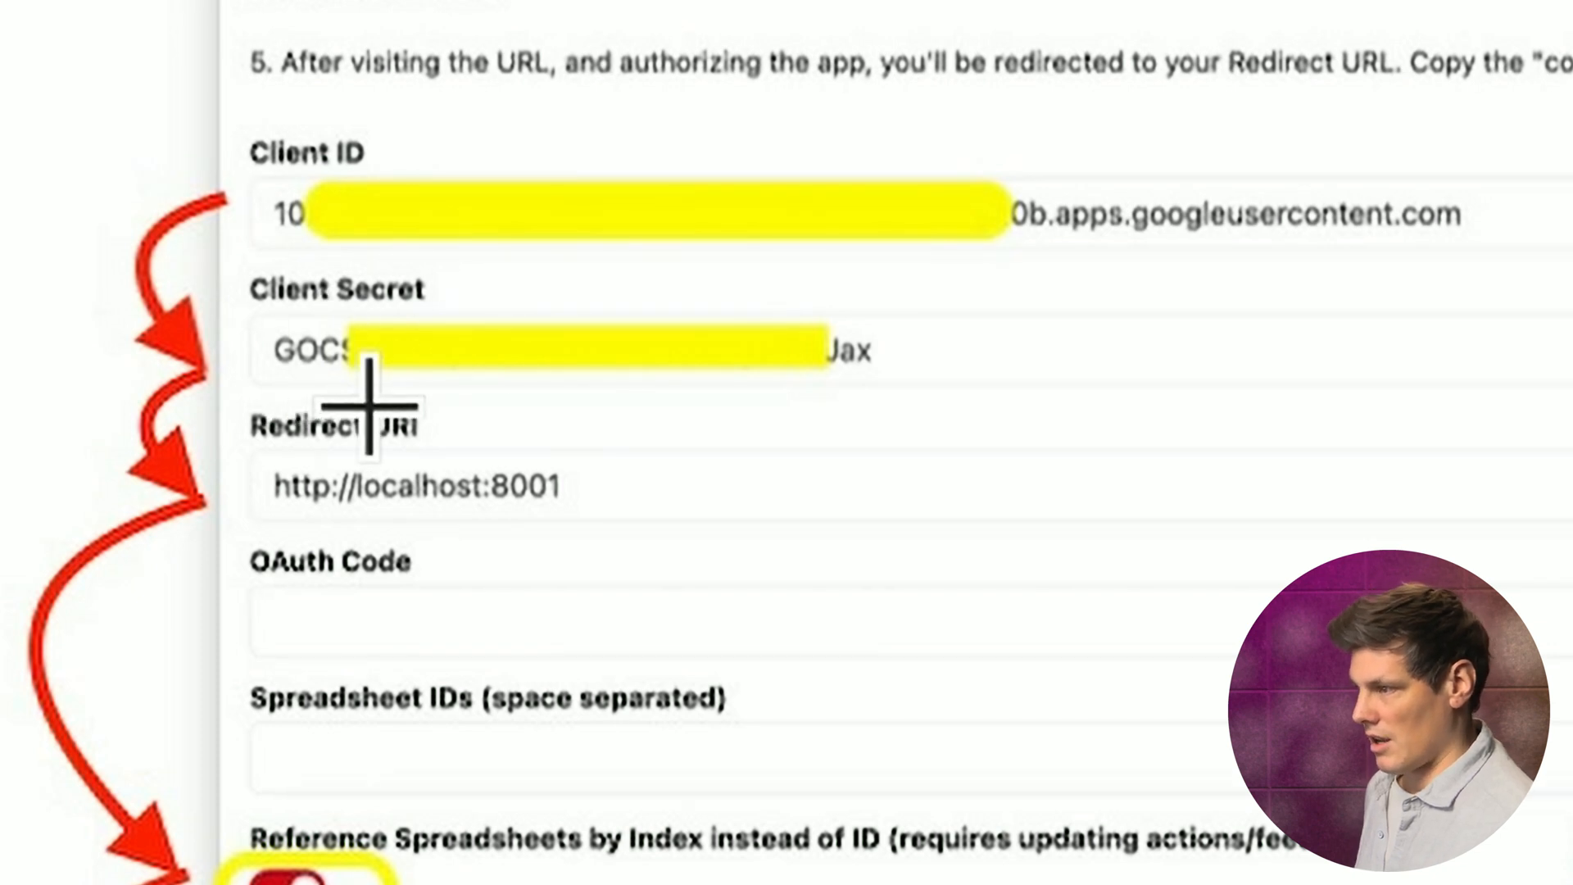
mouse_move(797, 462)
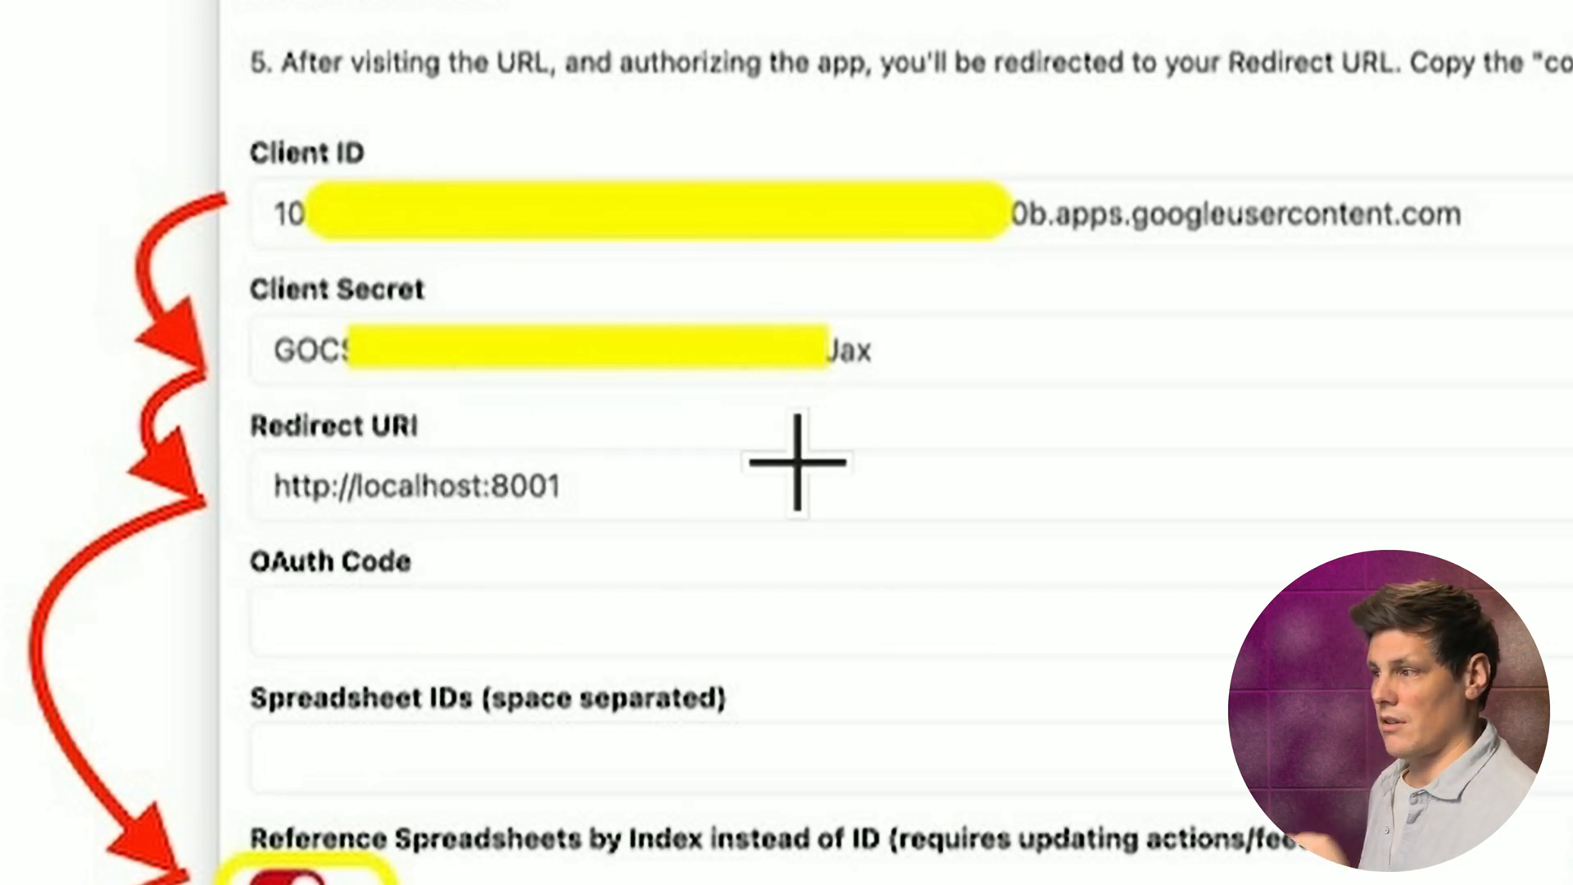
Enable Reference Spreadsheets by Index in the Google Sheets connection, below the pasted credentials and redirect URI
scroll("down", 3)
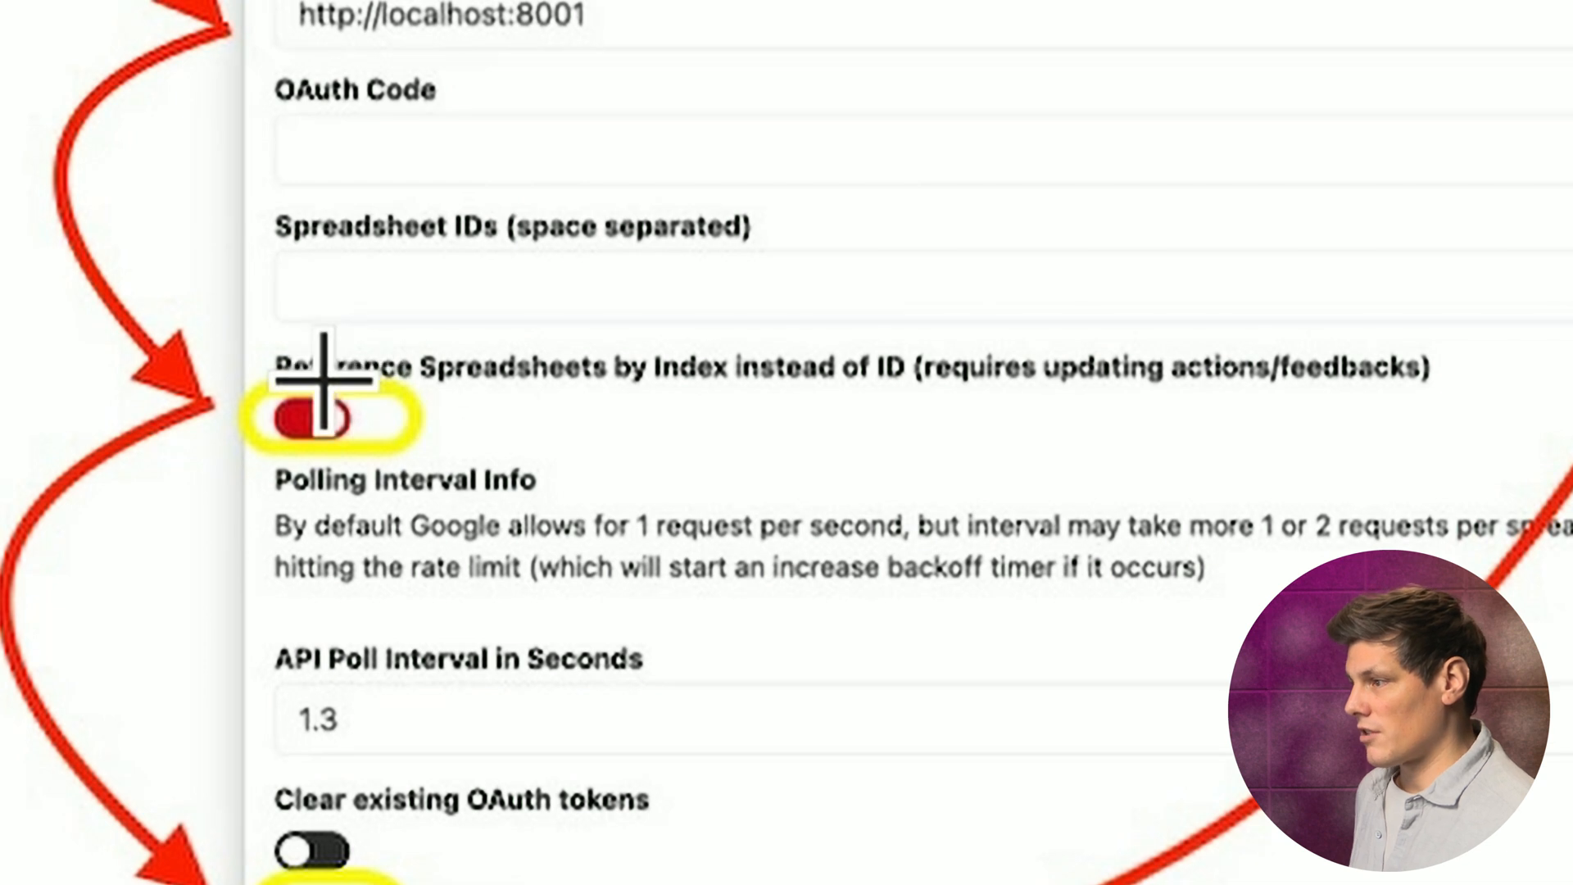
left_click(313, 419)
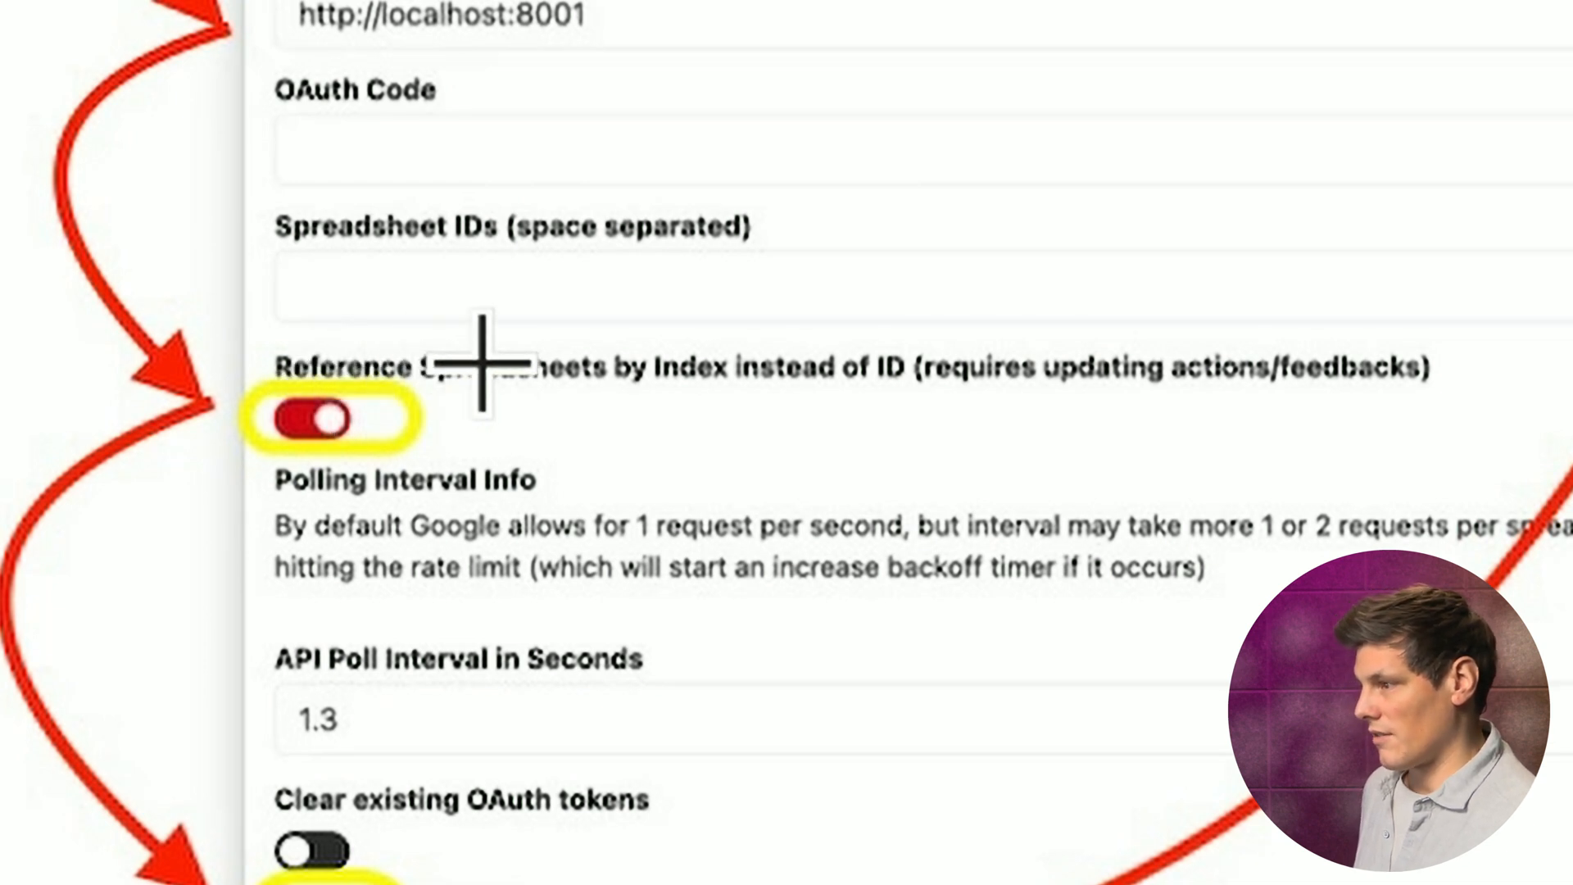
scroll("down", 3)
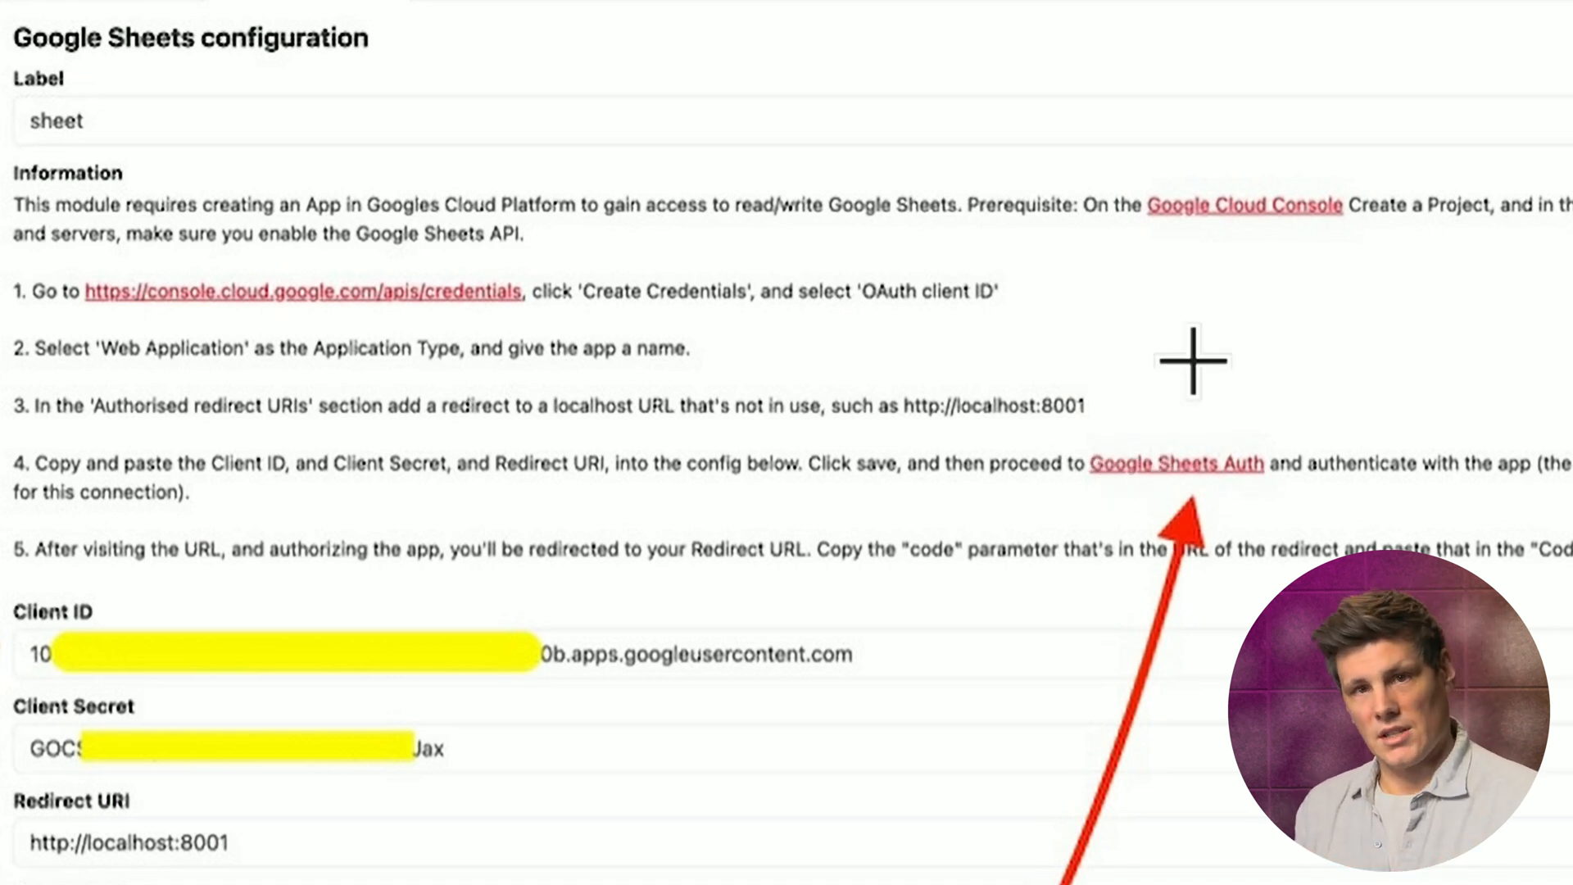
Authenticate with Google, pass the unverified-app warning and grant DJF Sheets spreadsheet access
left_click(1175, 462)
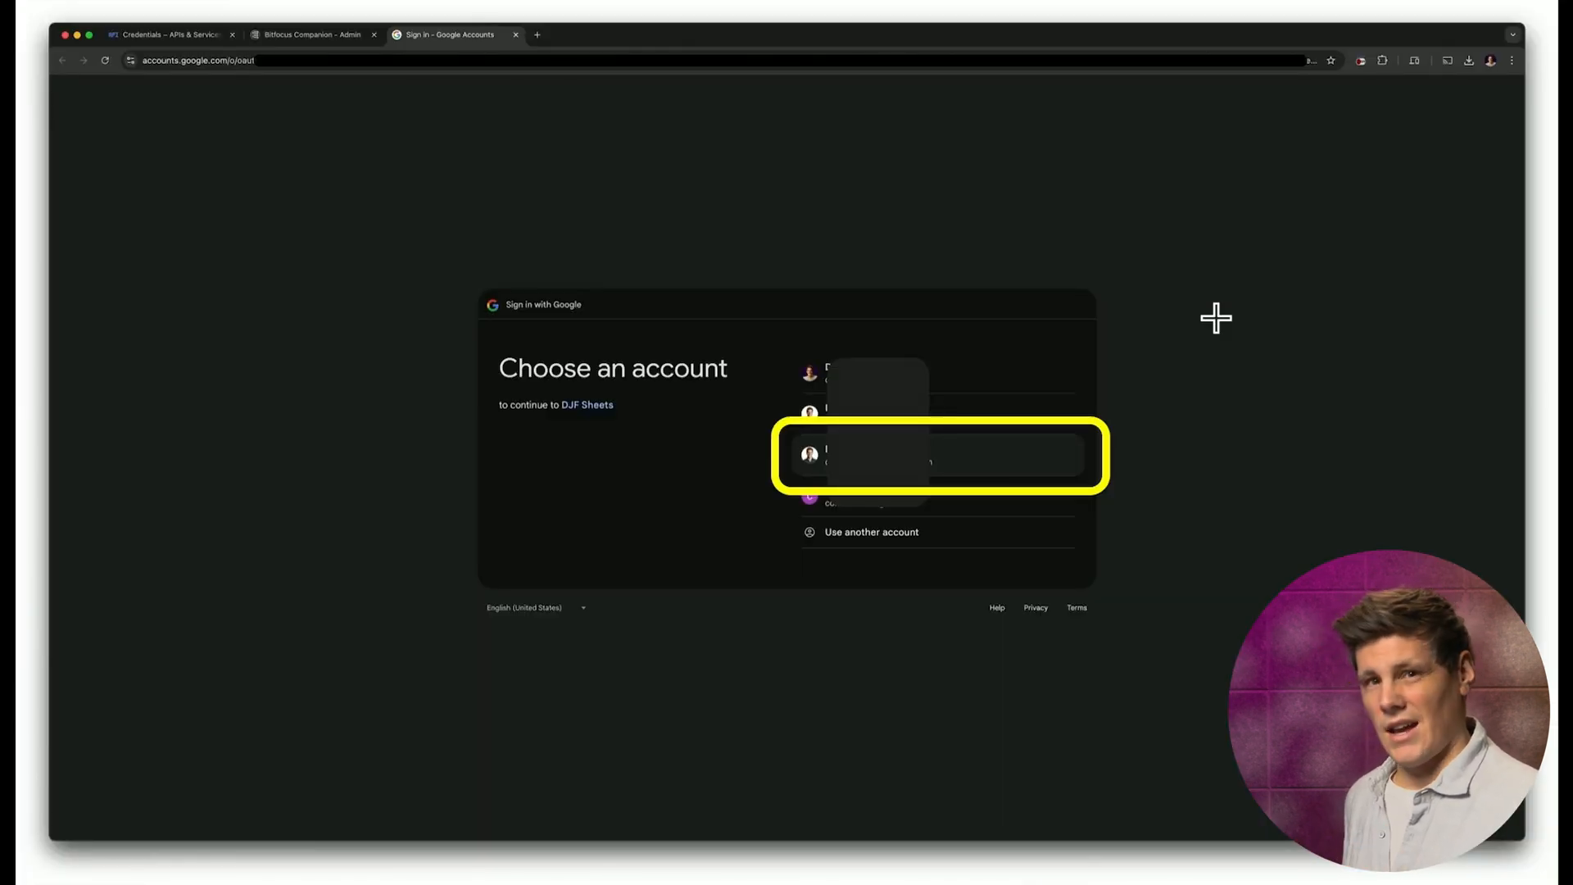
left_click(942, 455)
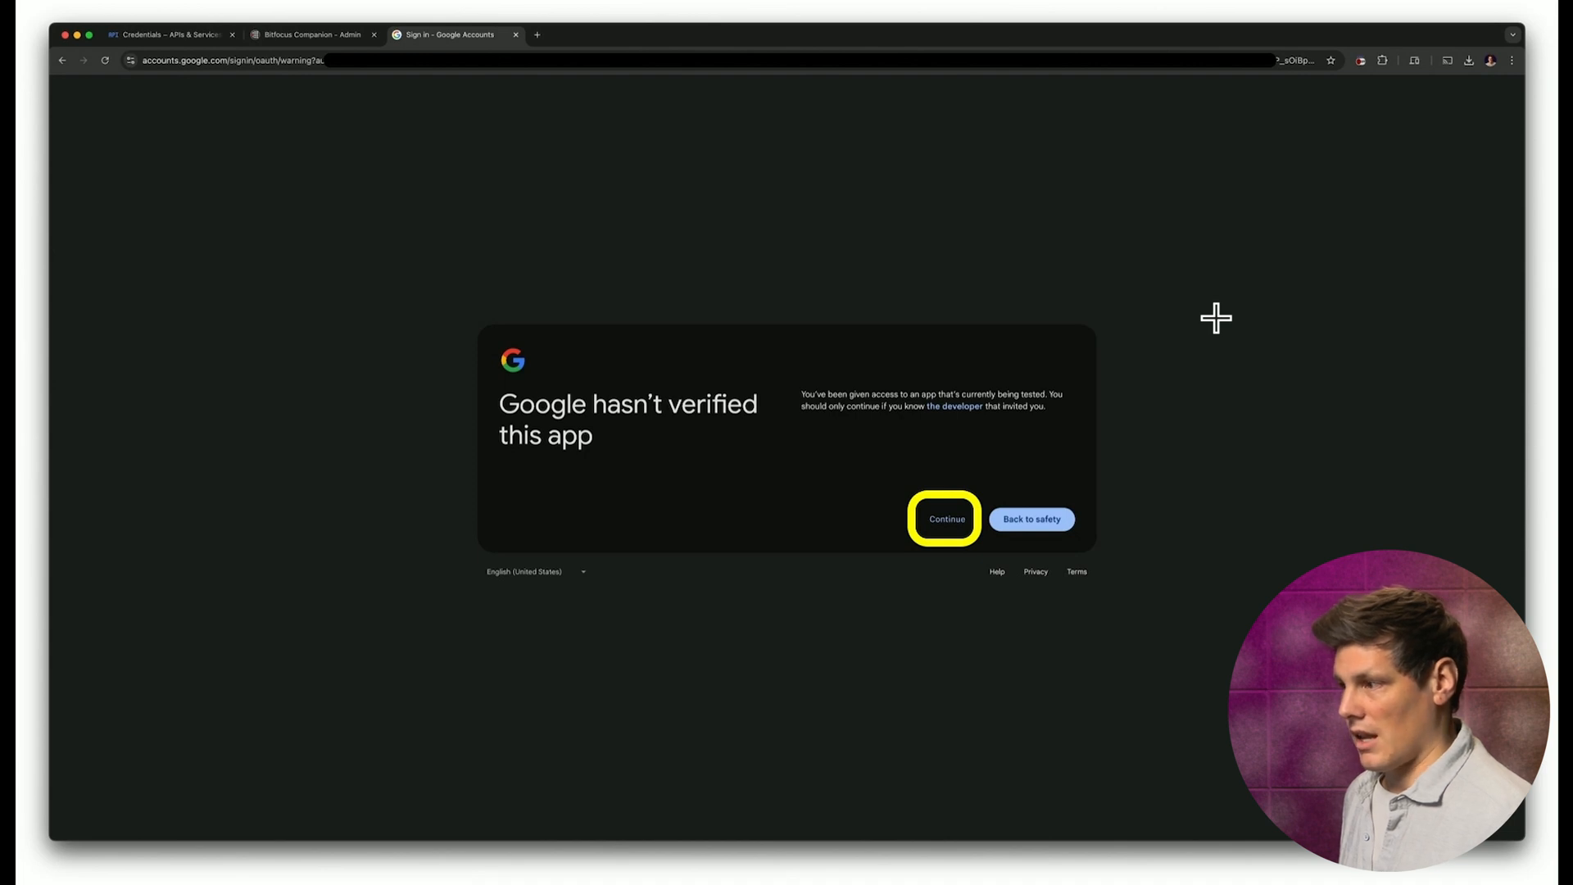
left_click(944, 519)
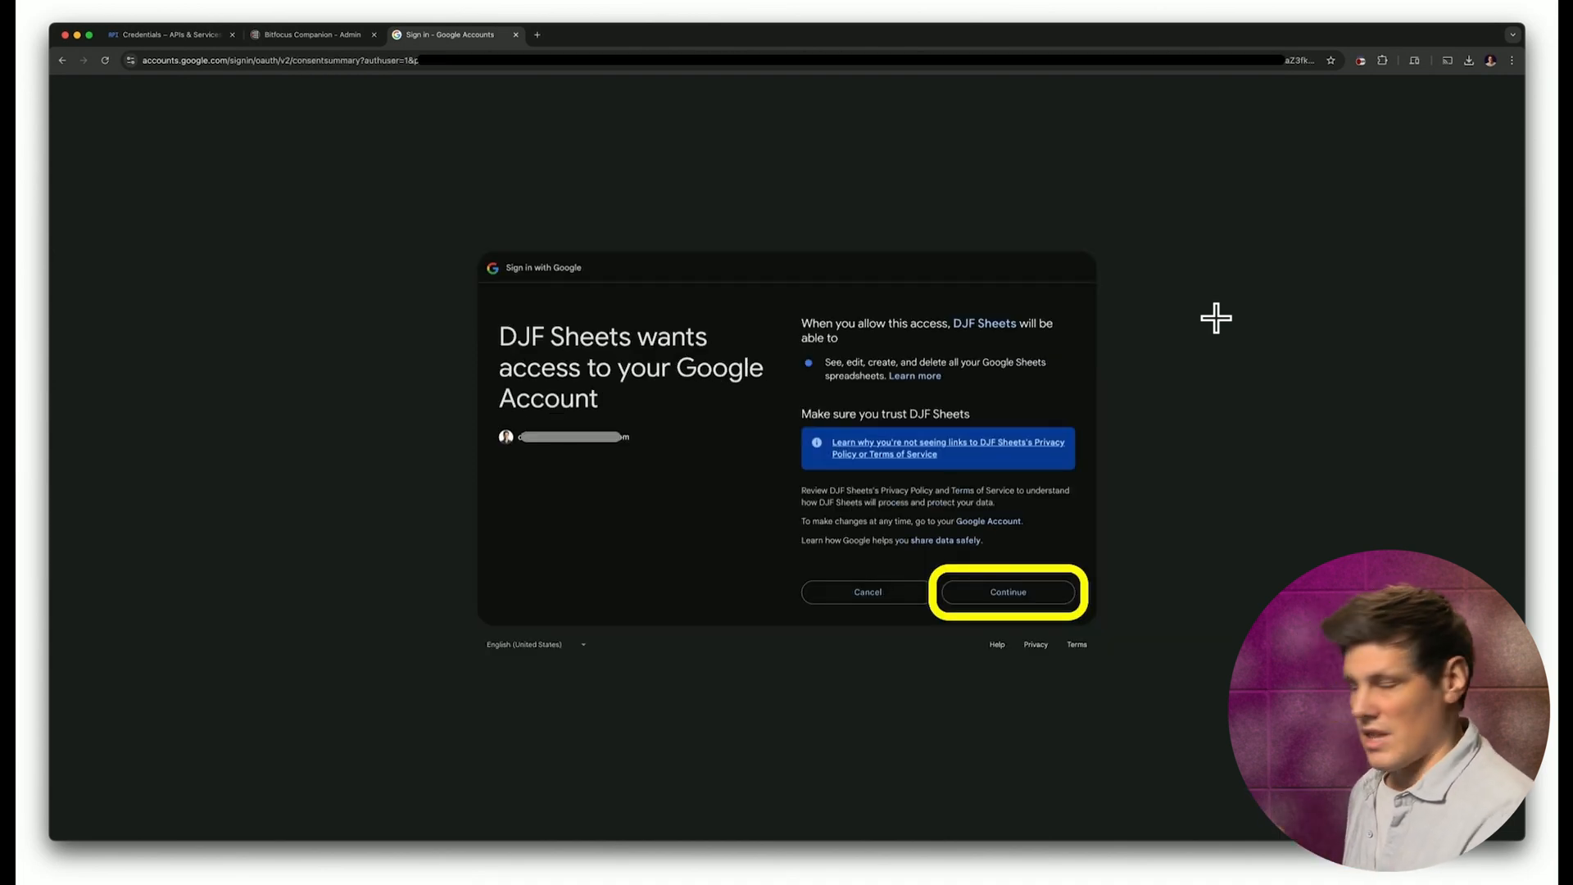
left_click(1007, 591)
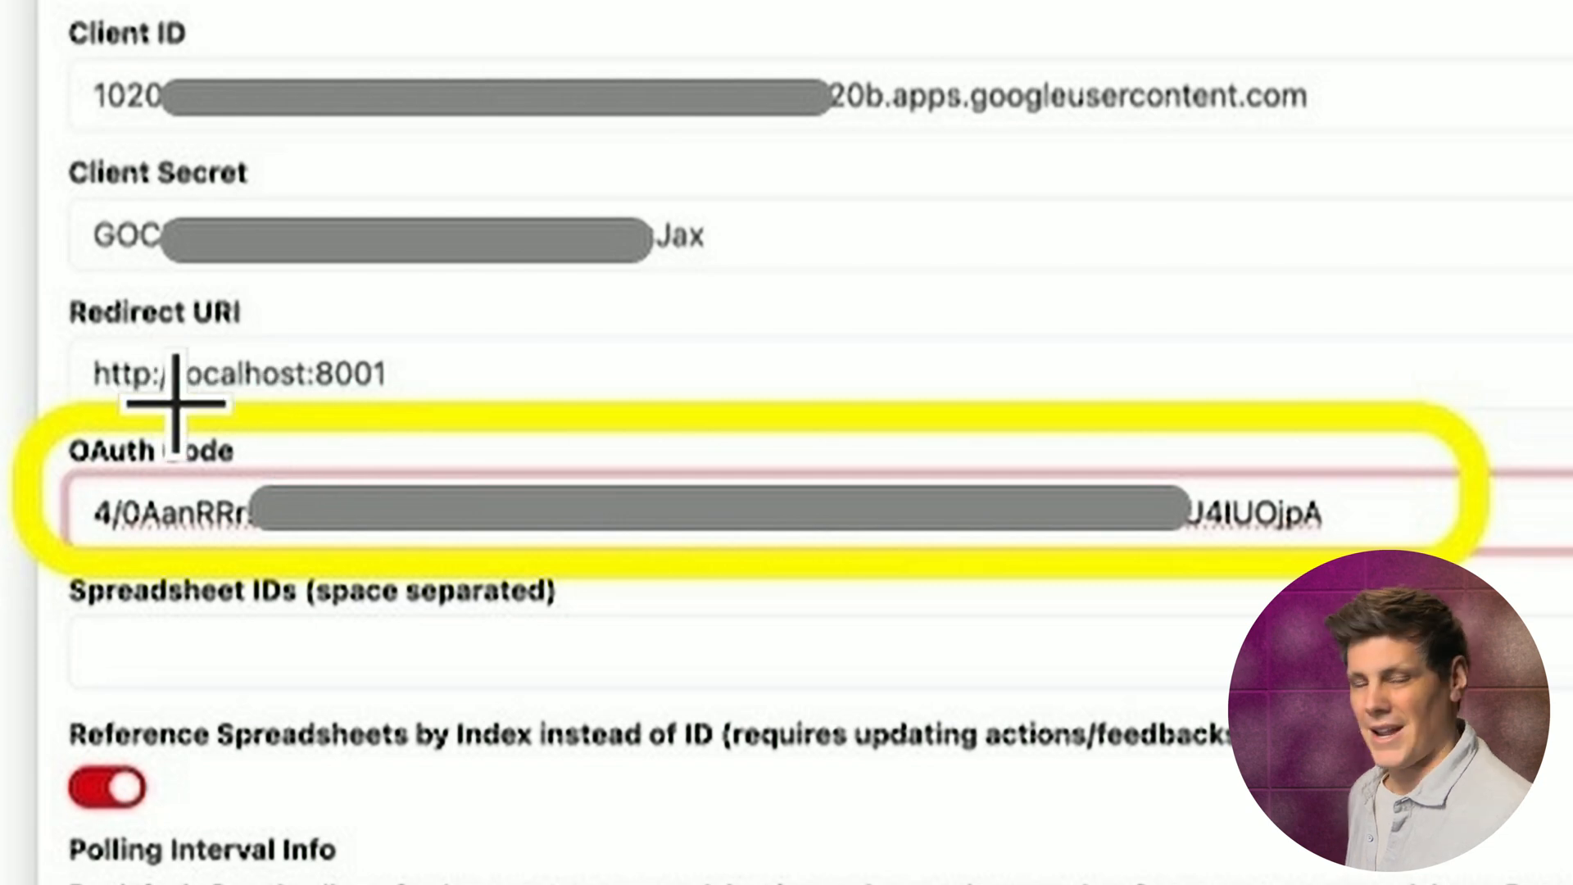
Scroll to the OAuth Code field and paste the authorization code
scroll("down", 3)
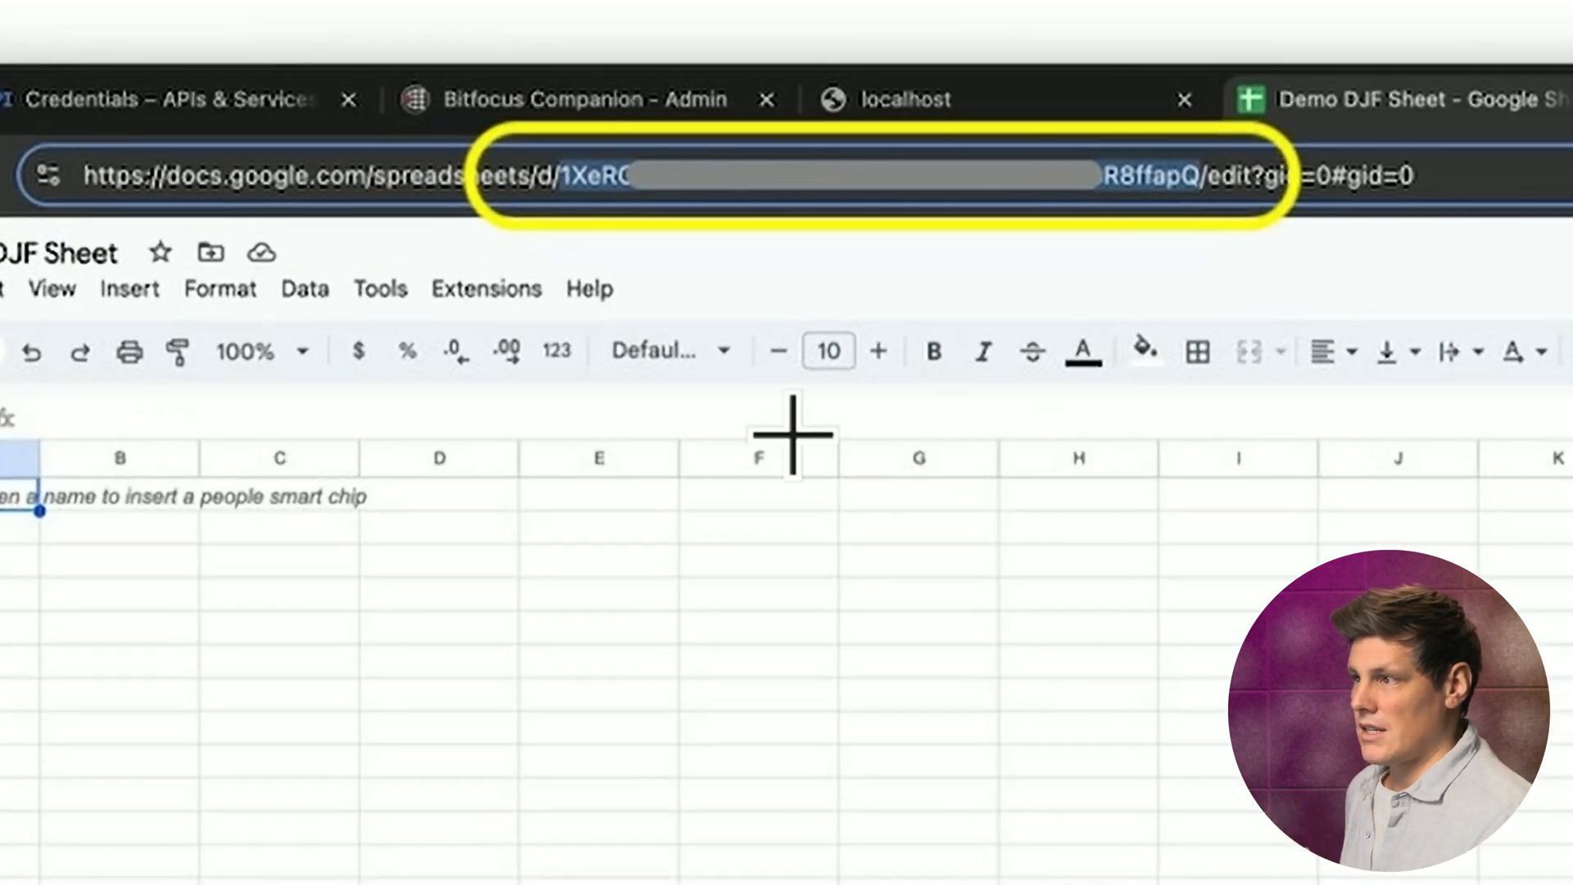
mouse_move(394, 211)
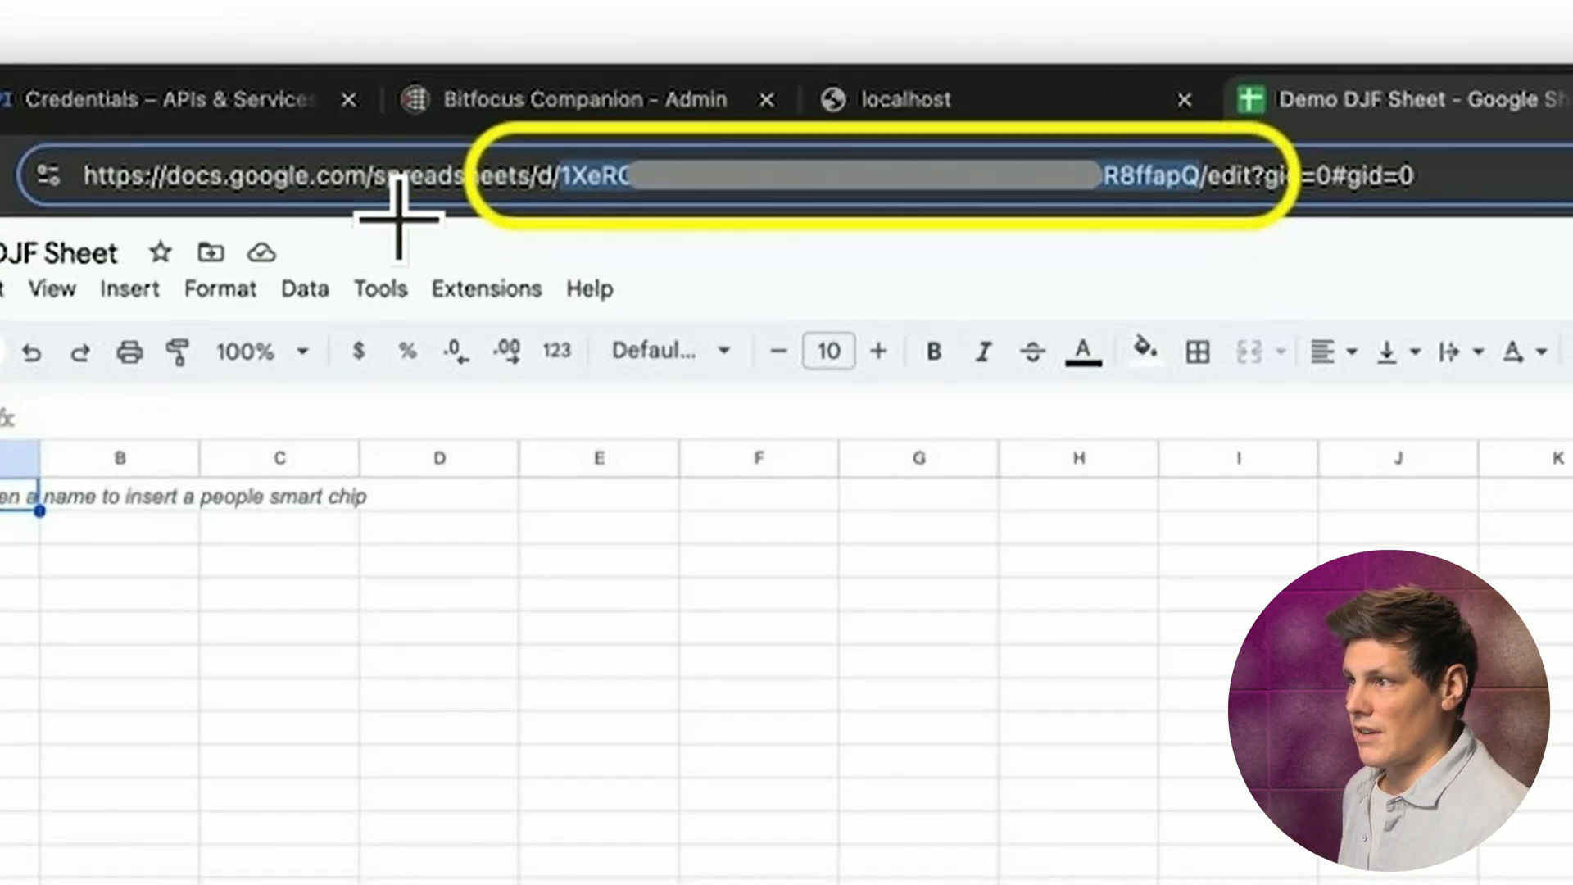
mouse_move(527, 216)
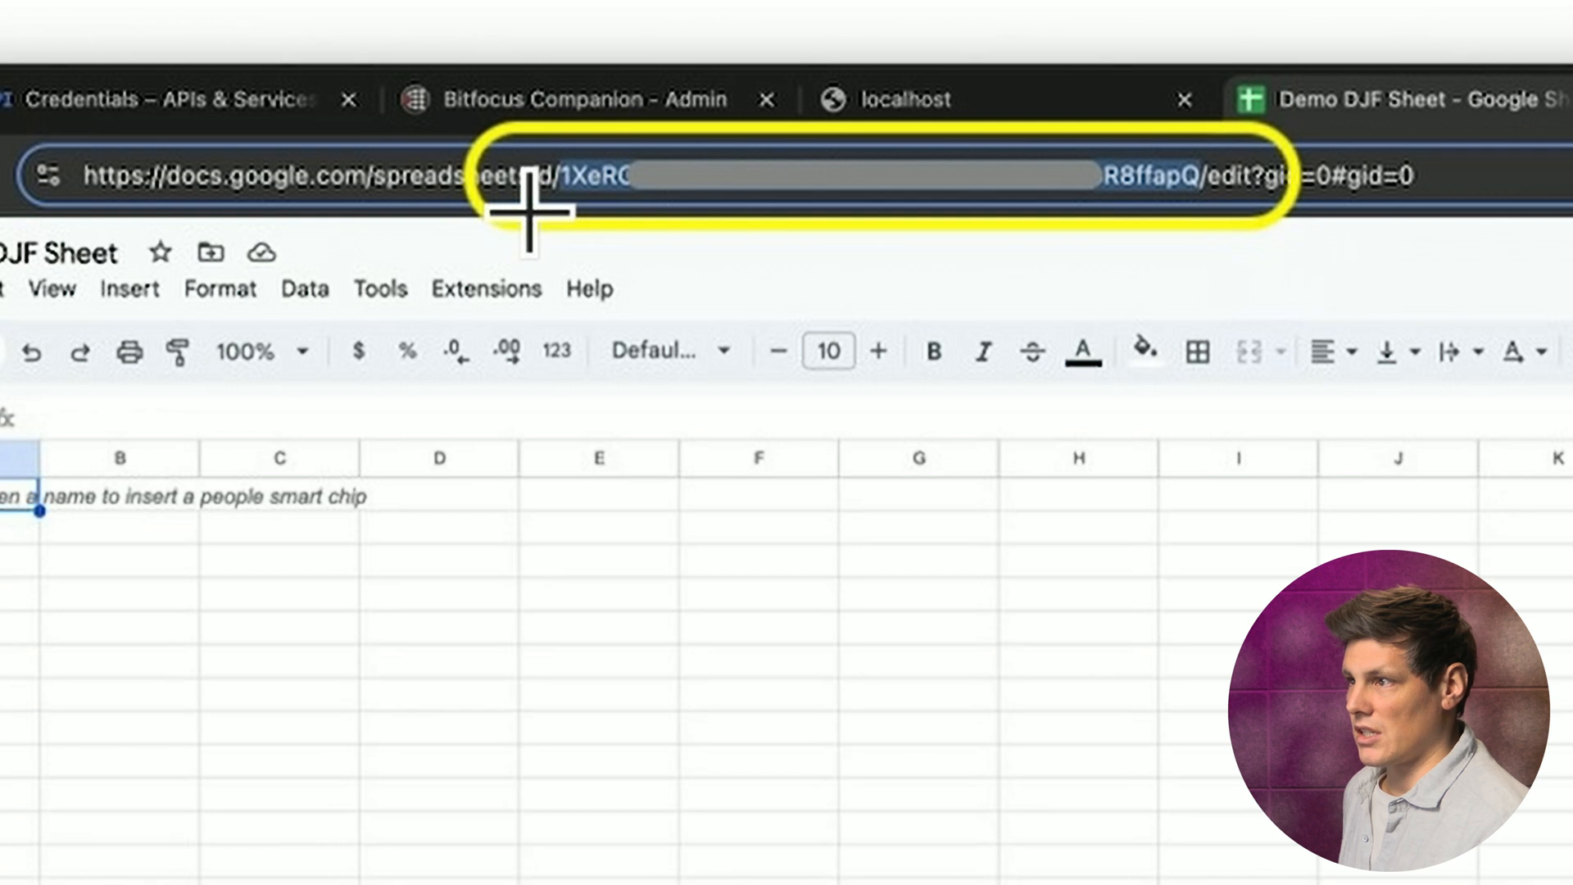
mouse_move(748, 186)
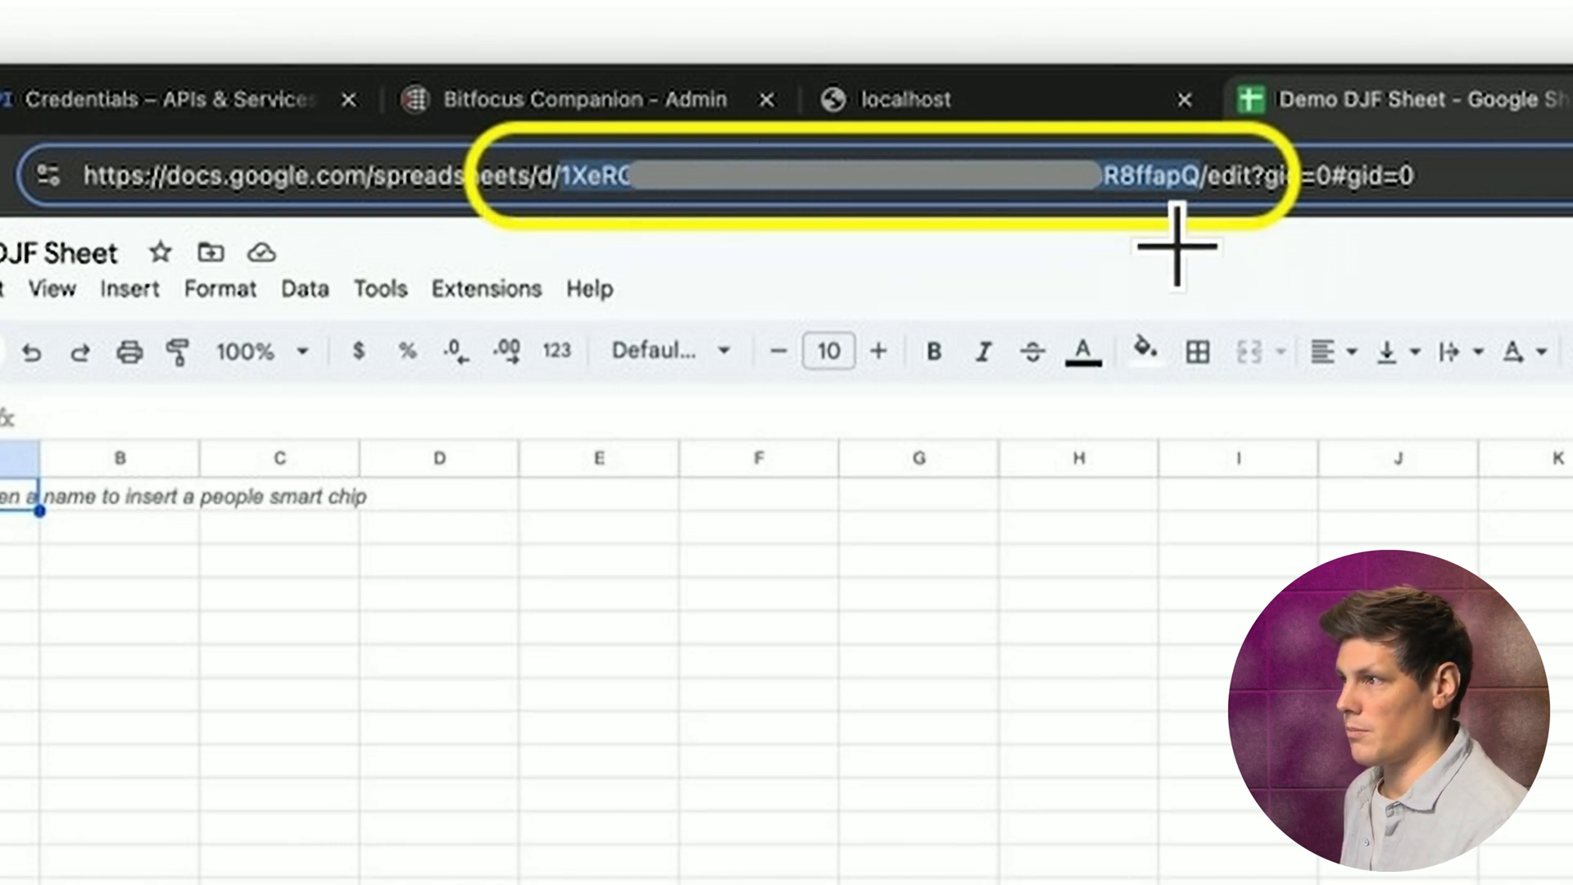
mouse_move(1174, 236)
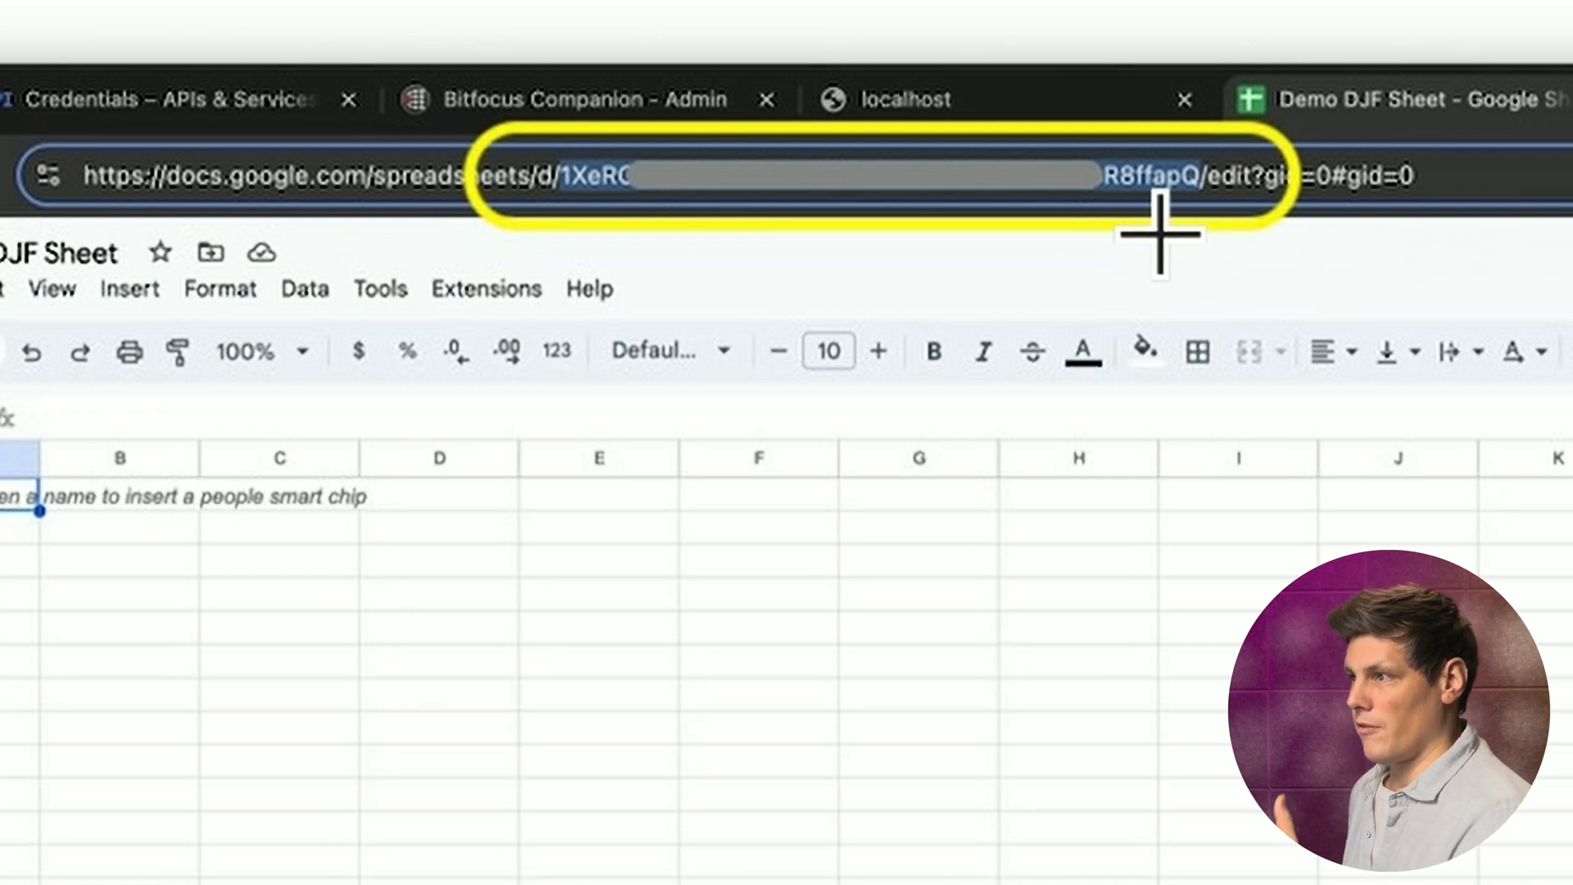
mouse_move(1023, 522)
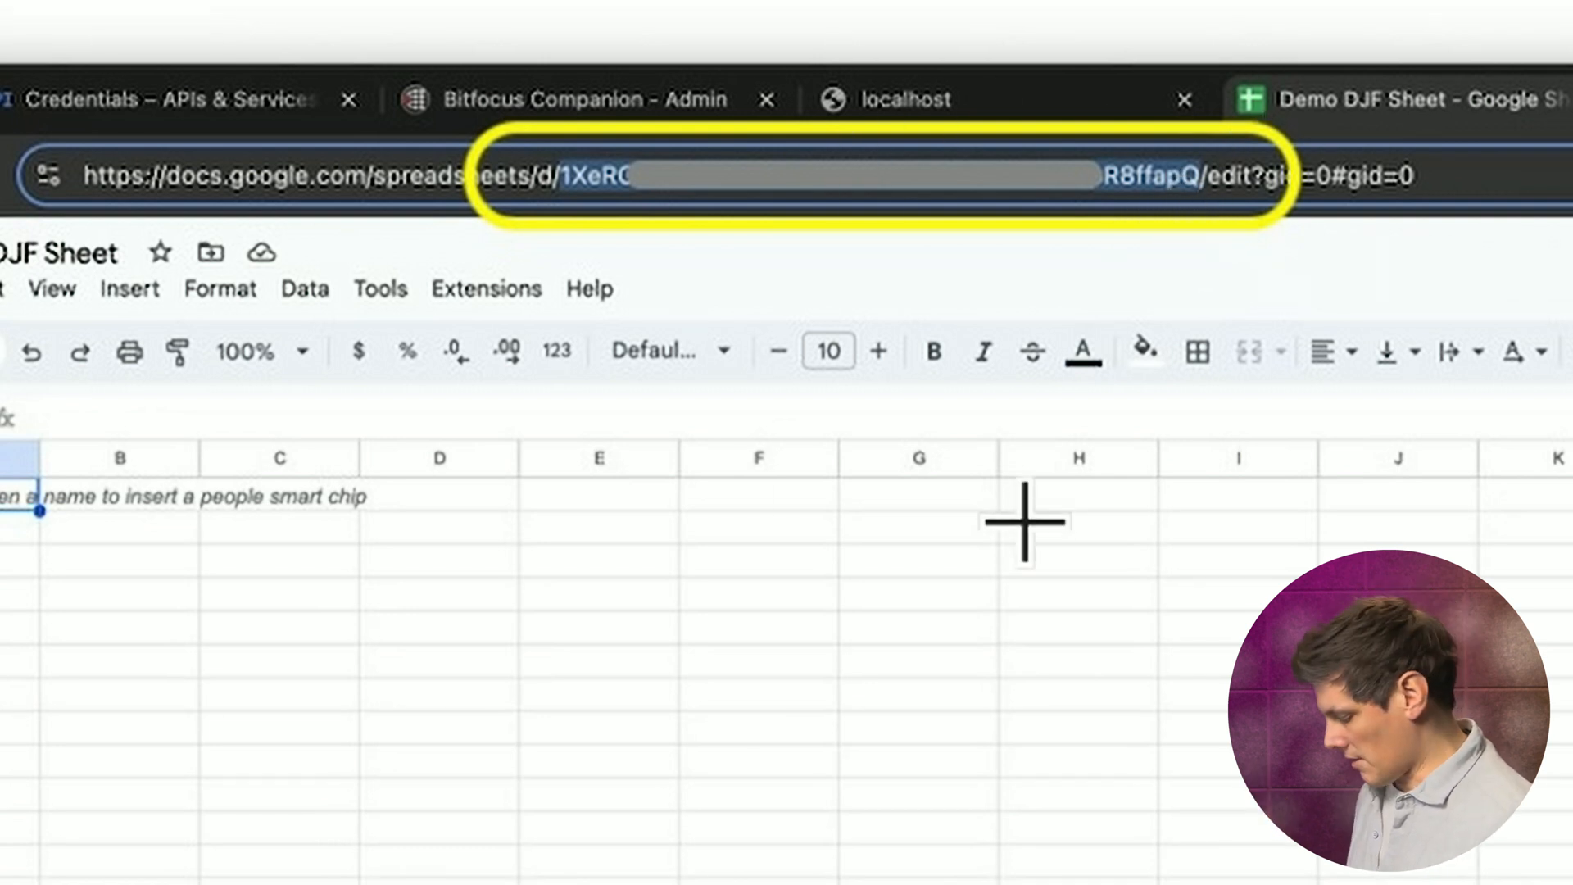
Copy the Demo DJF Sheet ID between /d/ and /edit in the address bar
left_click(313, 34)
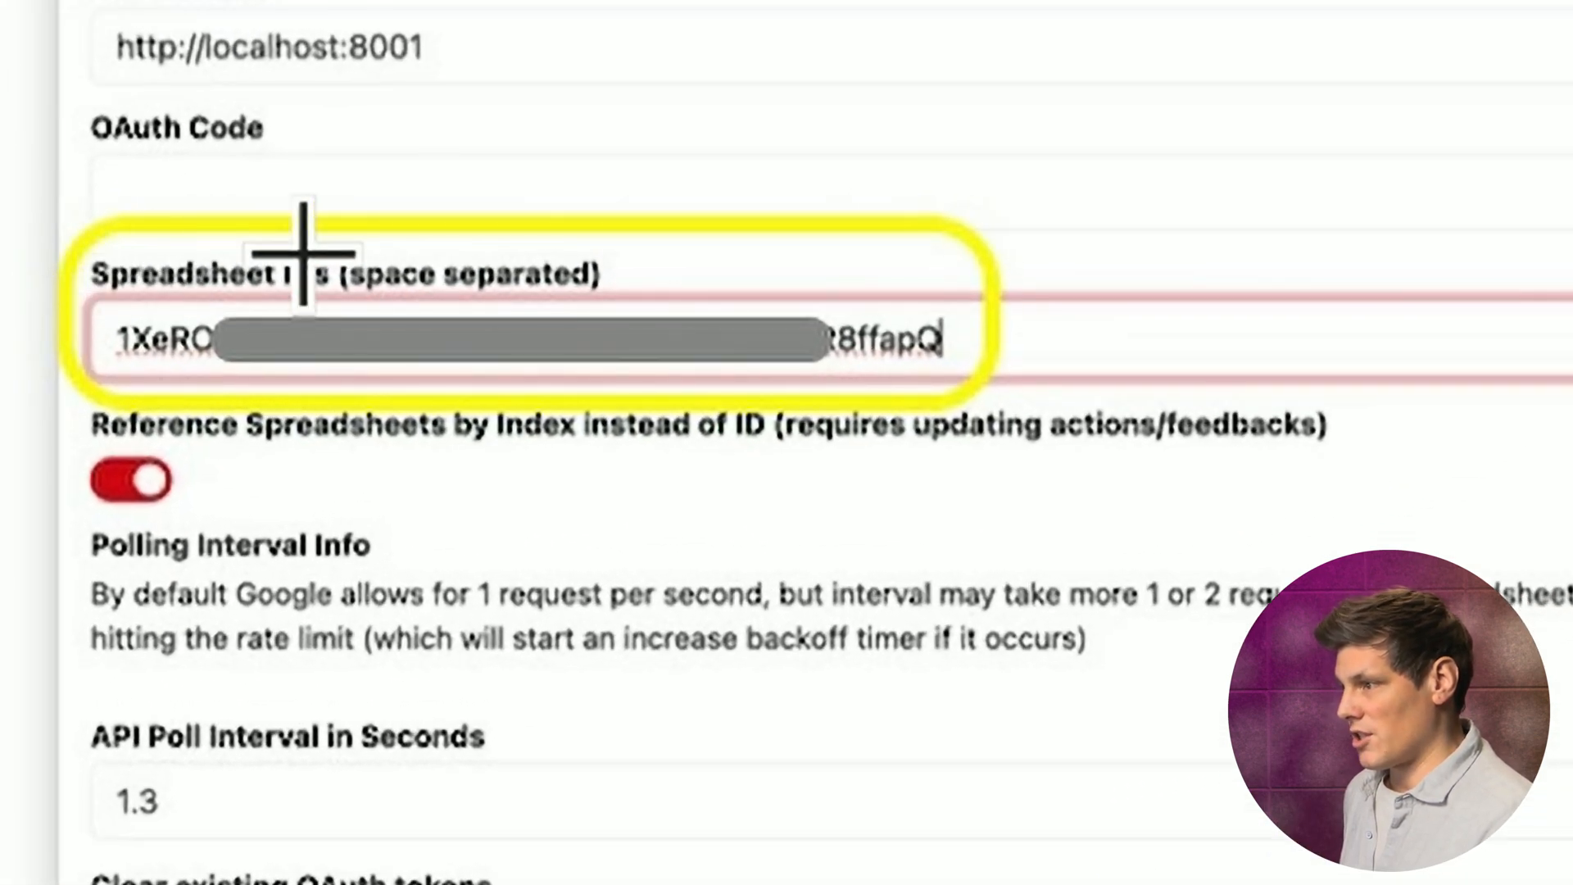
mouse_move(421, 240)
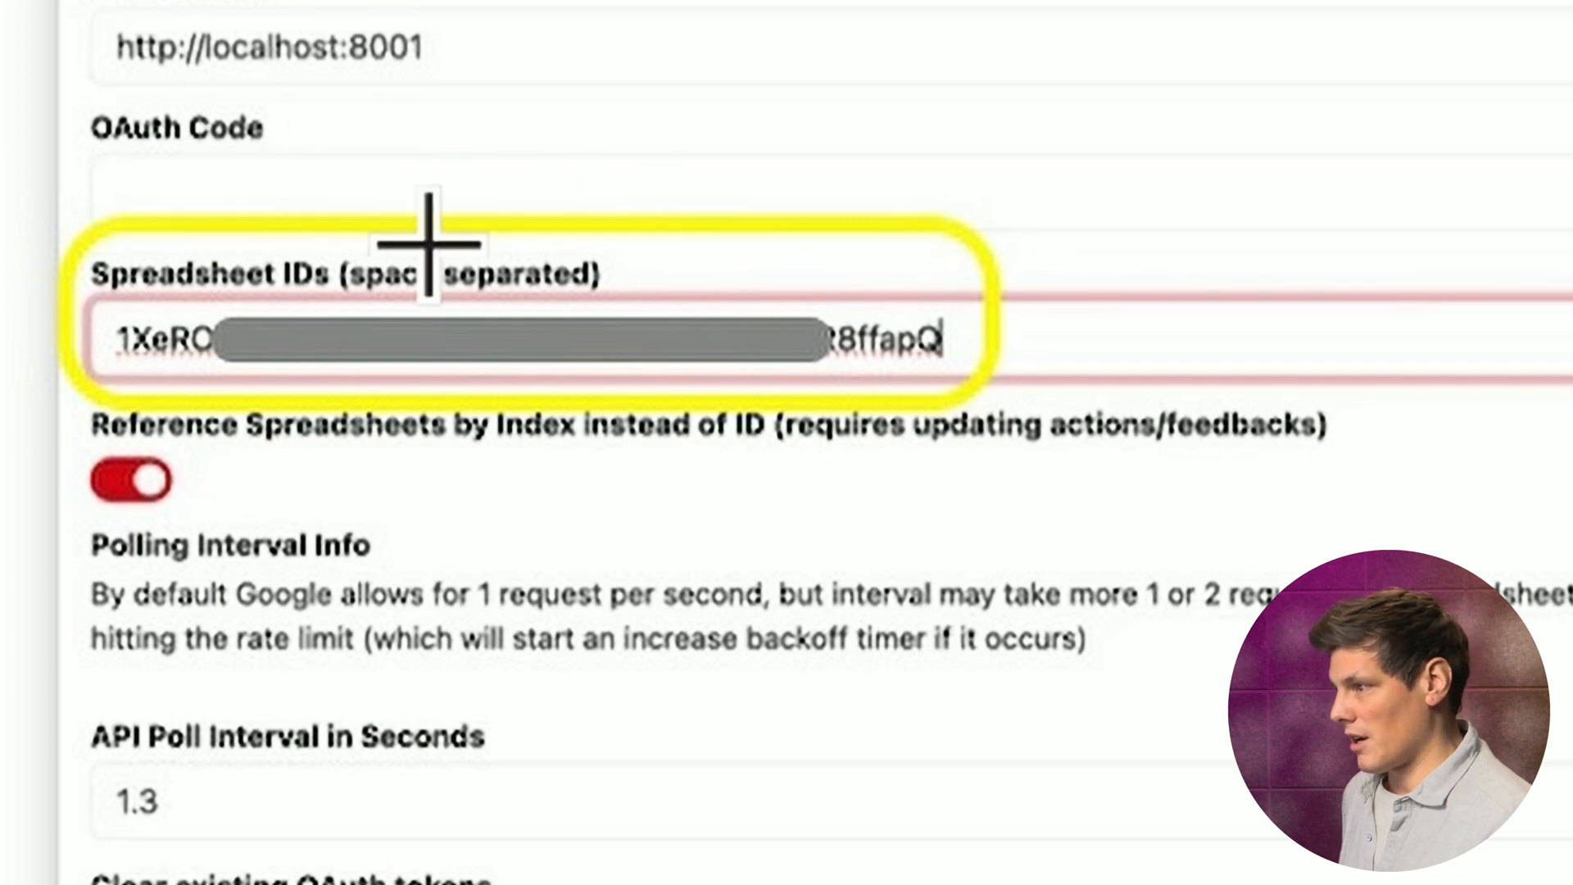
Paste the Demo DJF Sheet ID into Spreadsheet IDs and save the connection
scroll("down", 3)
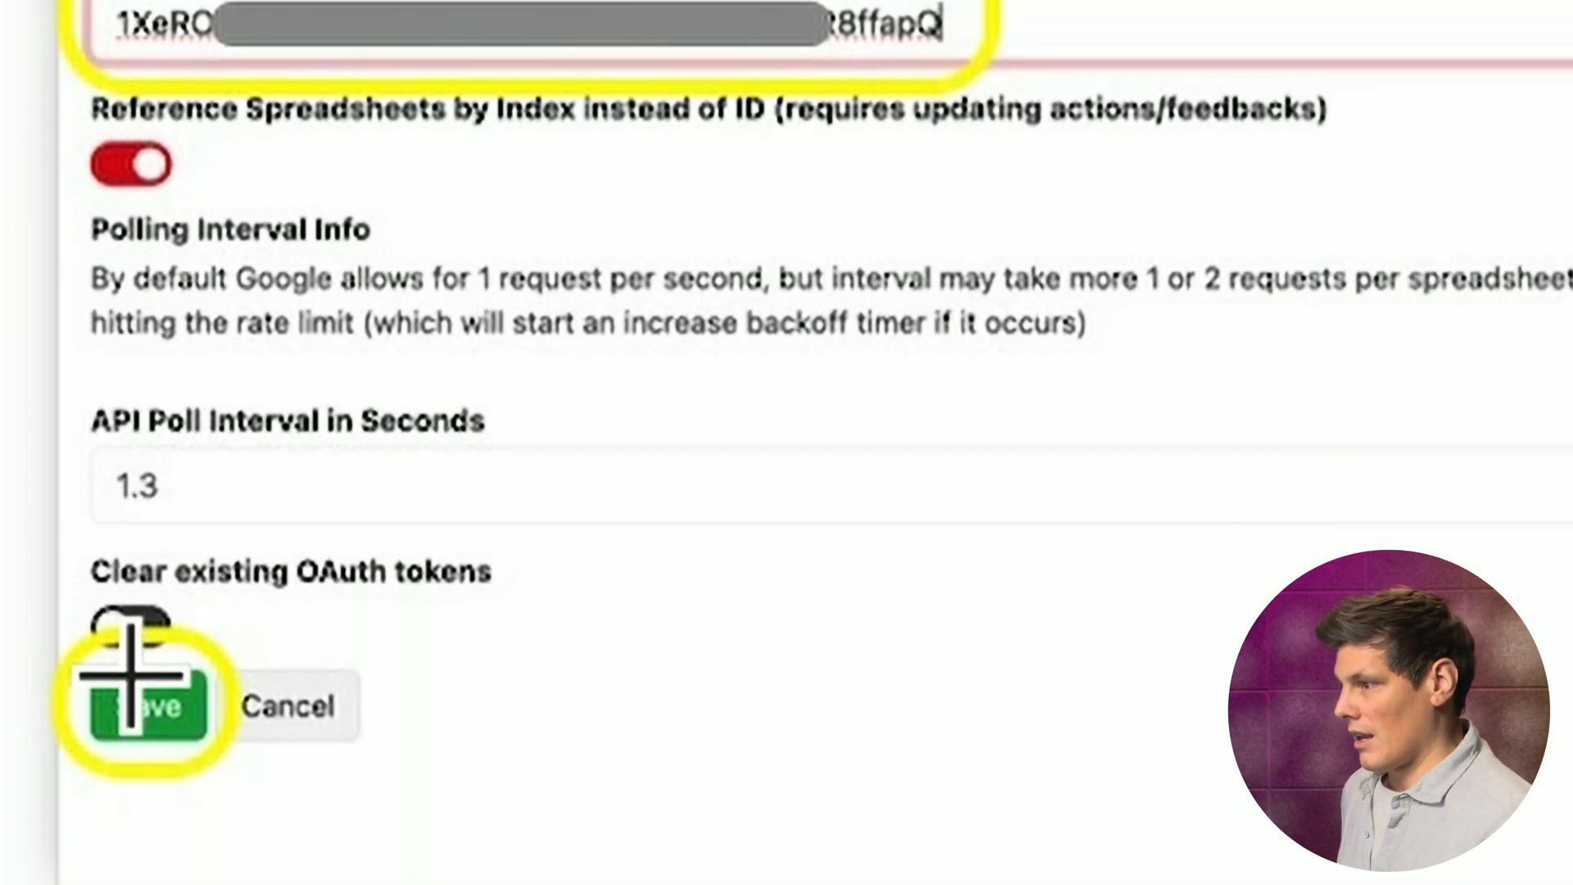
scroll("down", 3)
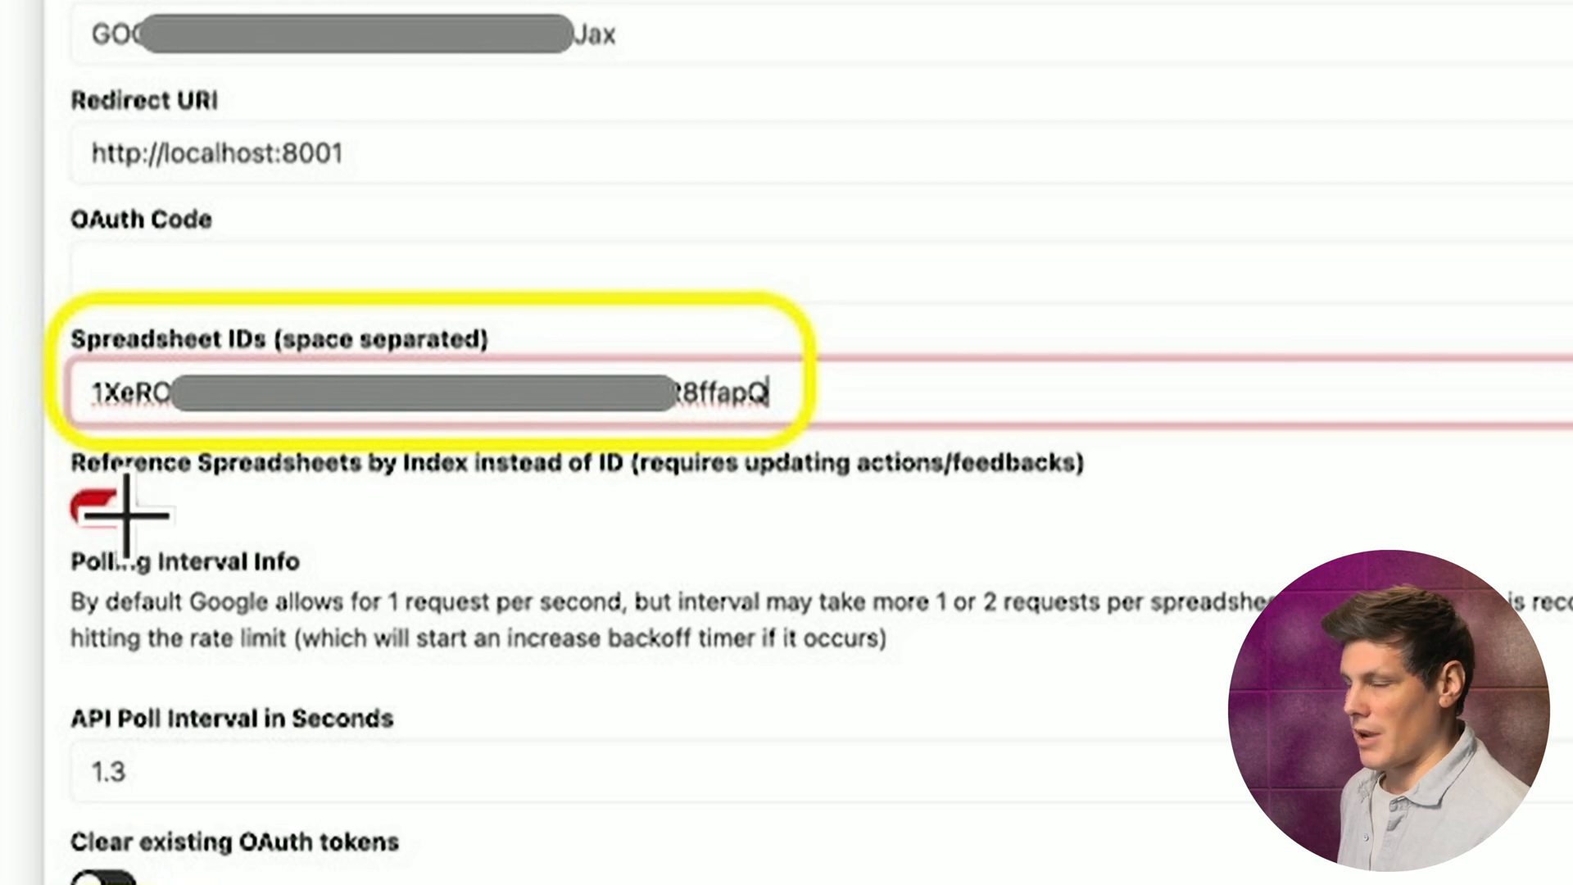
left_click(104, 506)
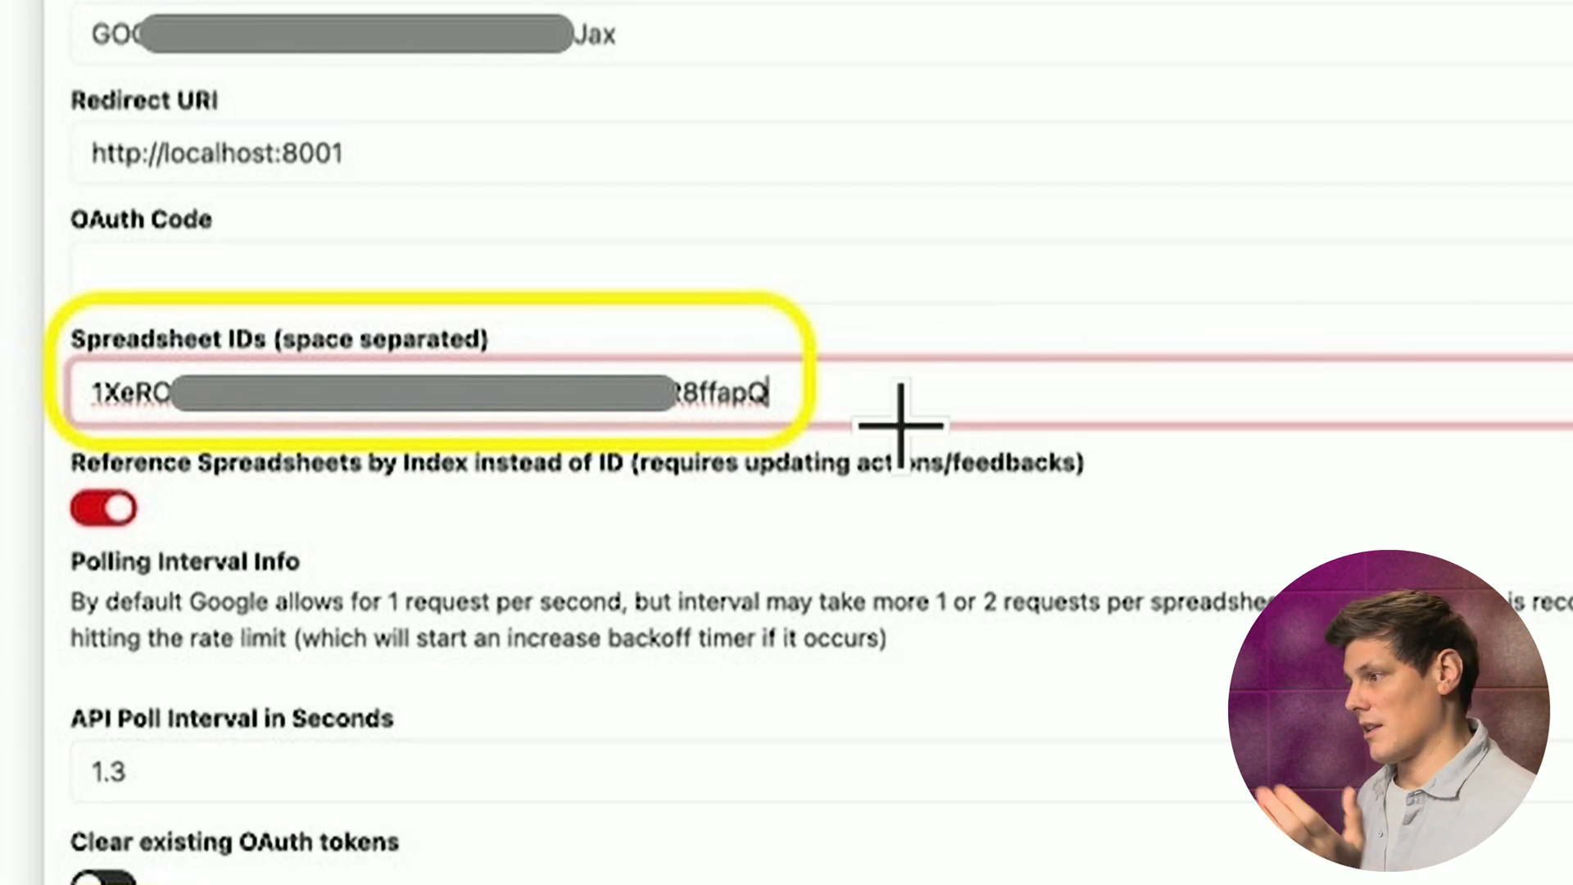
mouse_move(923, 376)
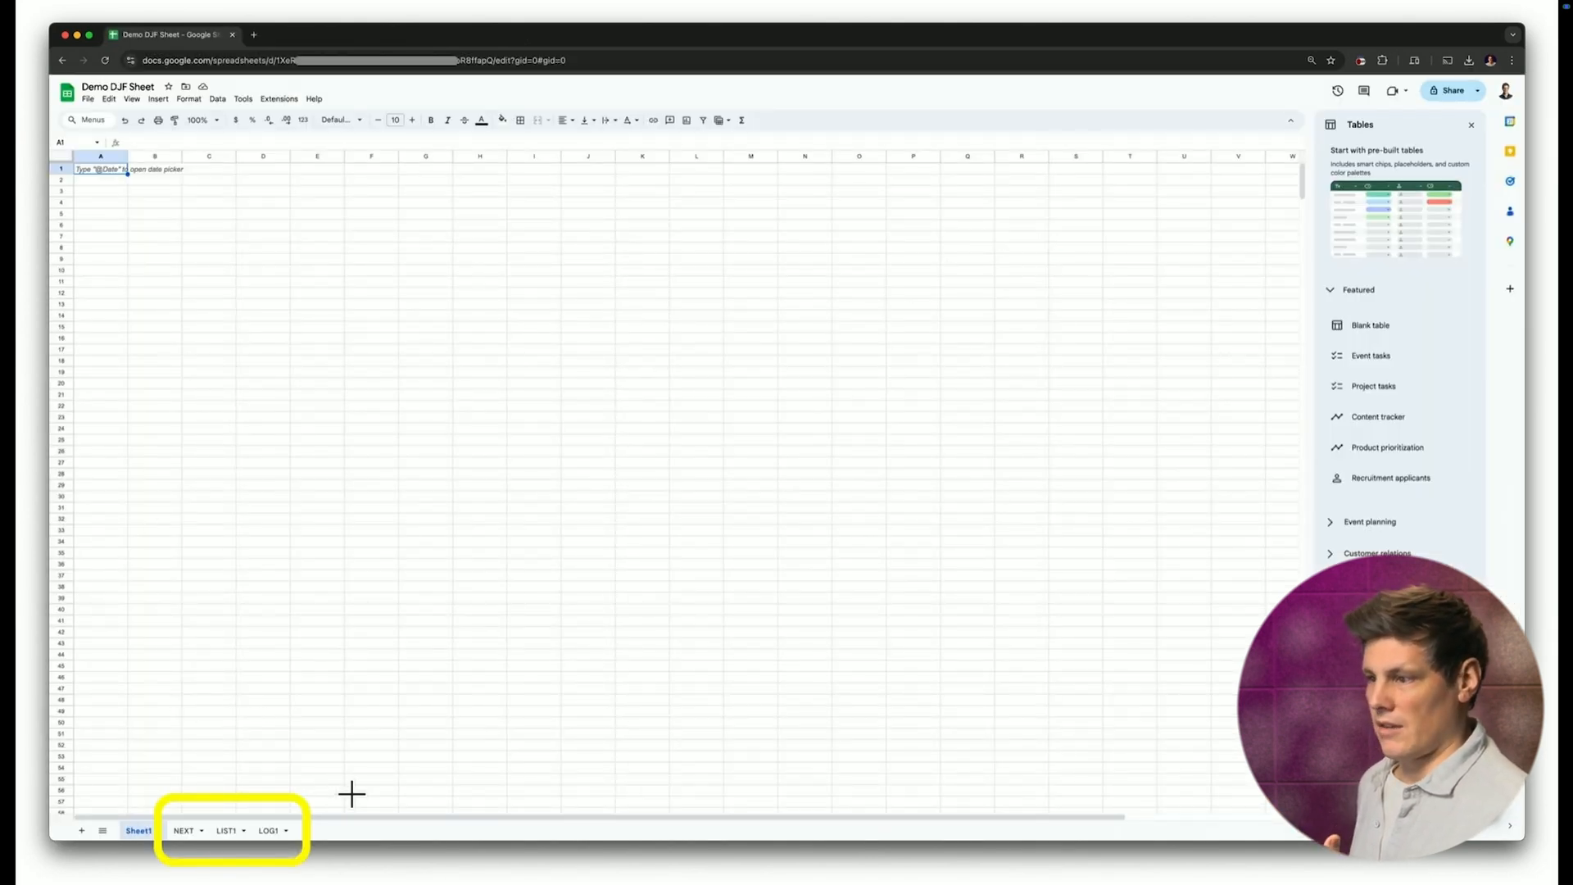
mouse_move(197, 818)
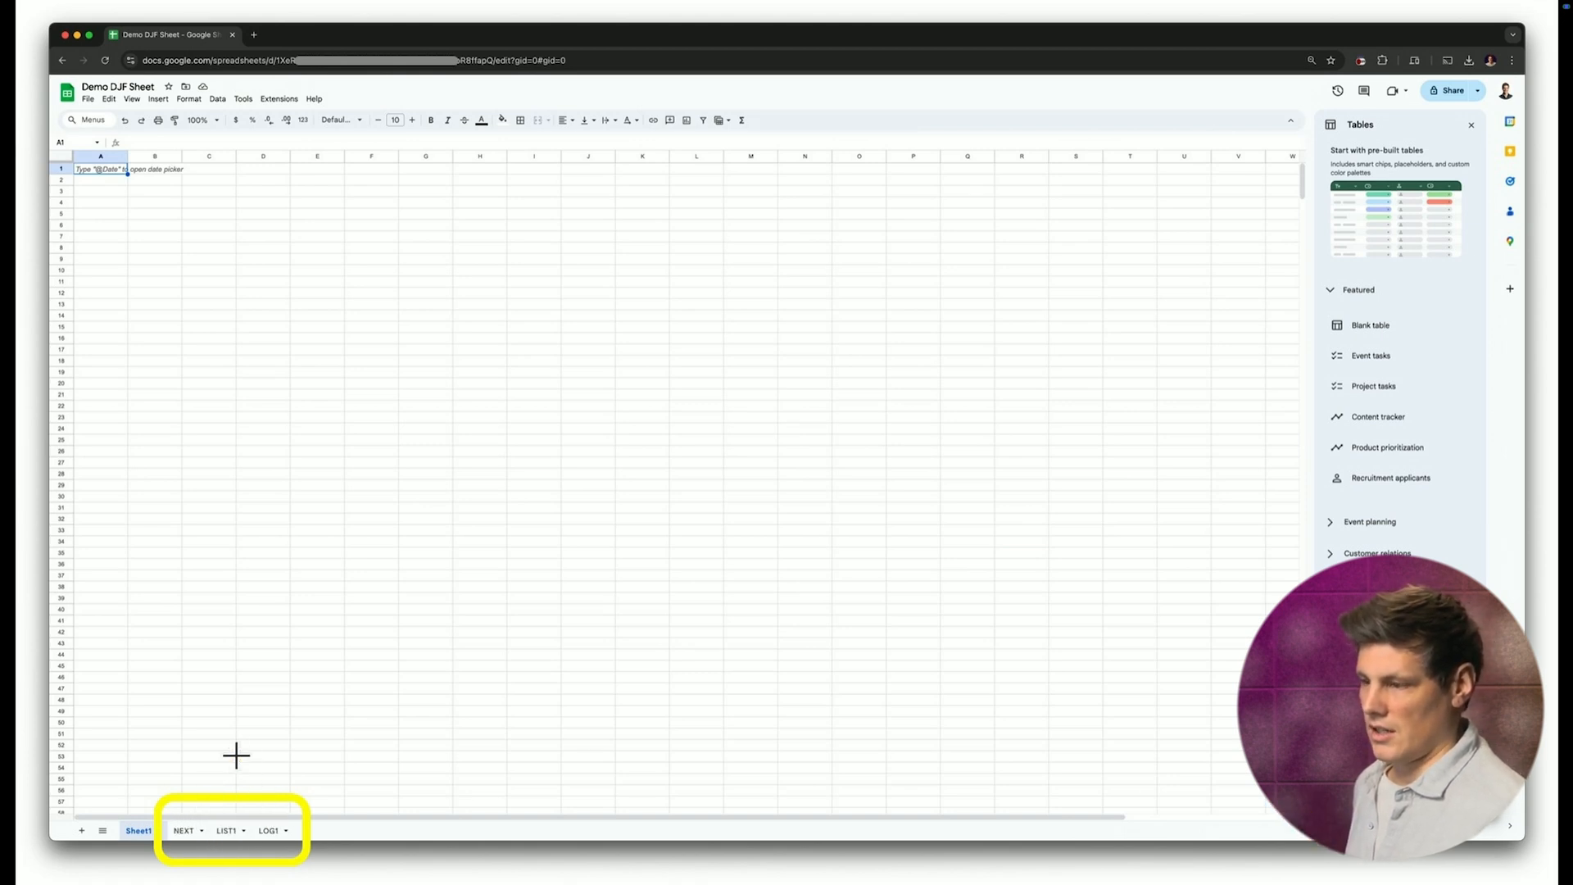
Switch to the Companion Emulator tab to show the DJF logging buttons
left_click(453, 35)
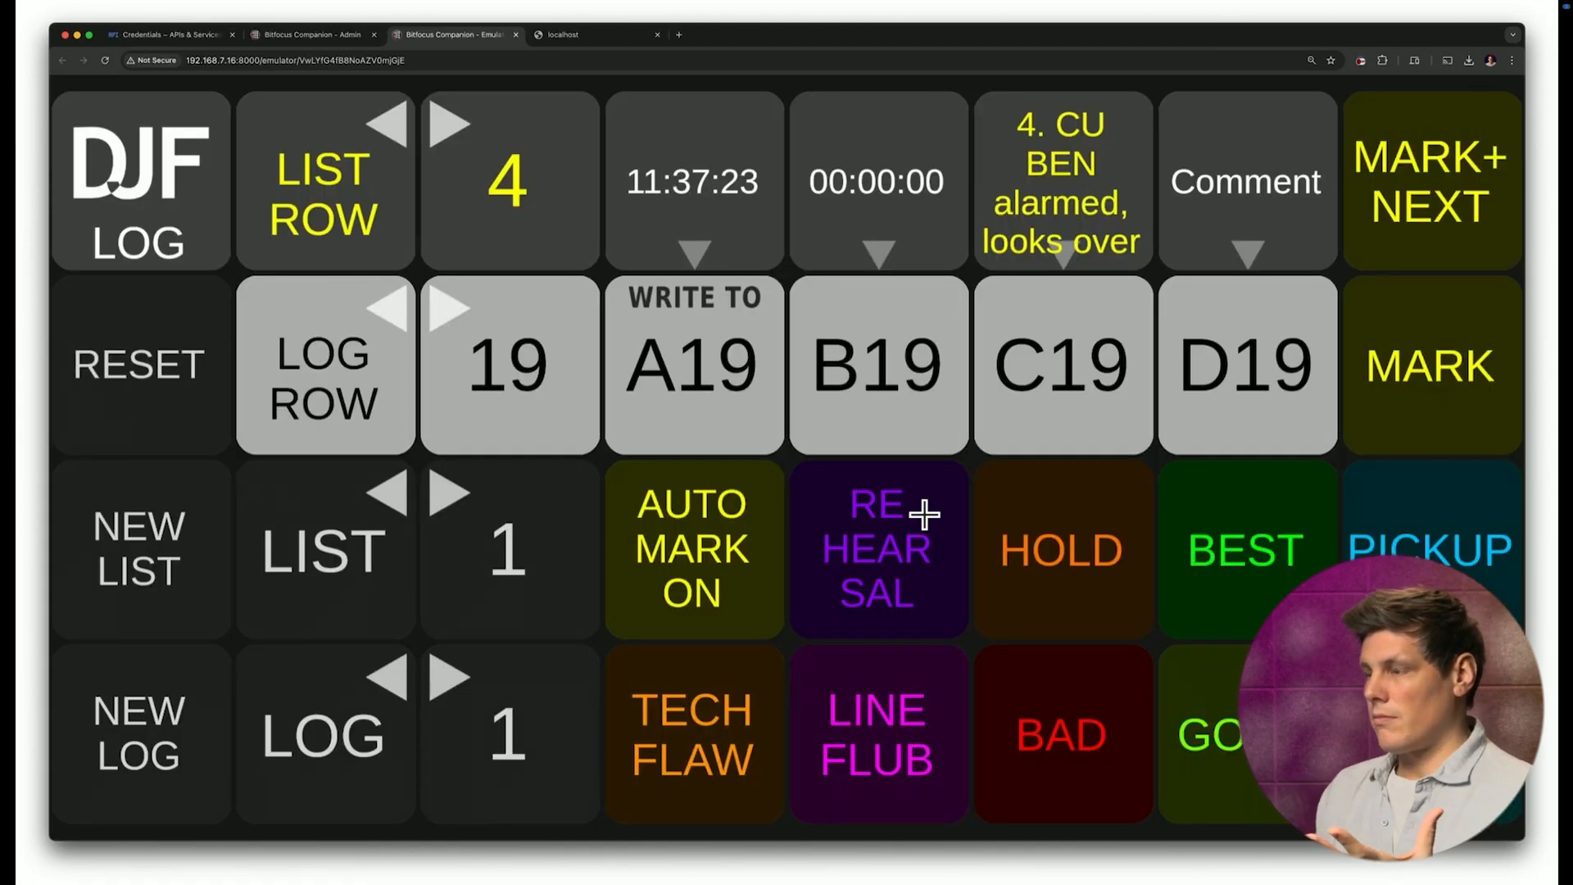